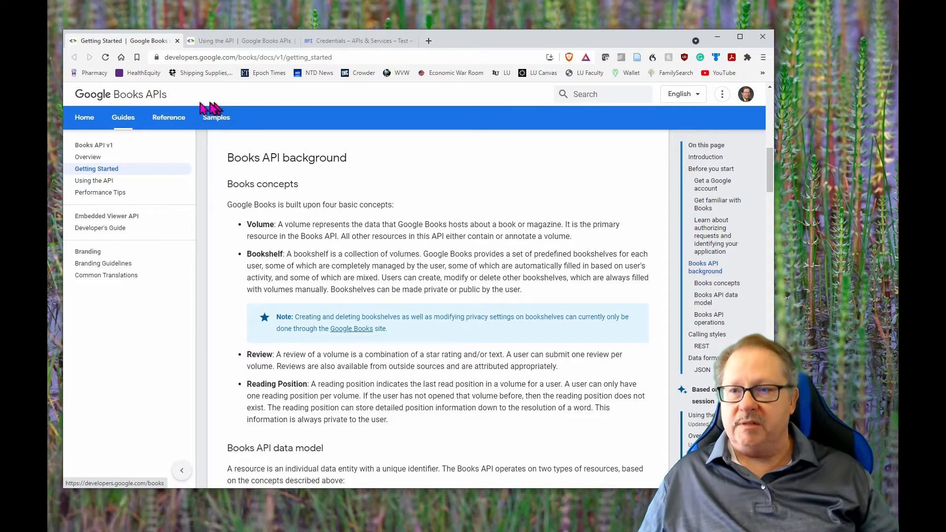
mouse_move(319, 224)
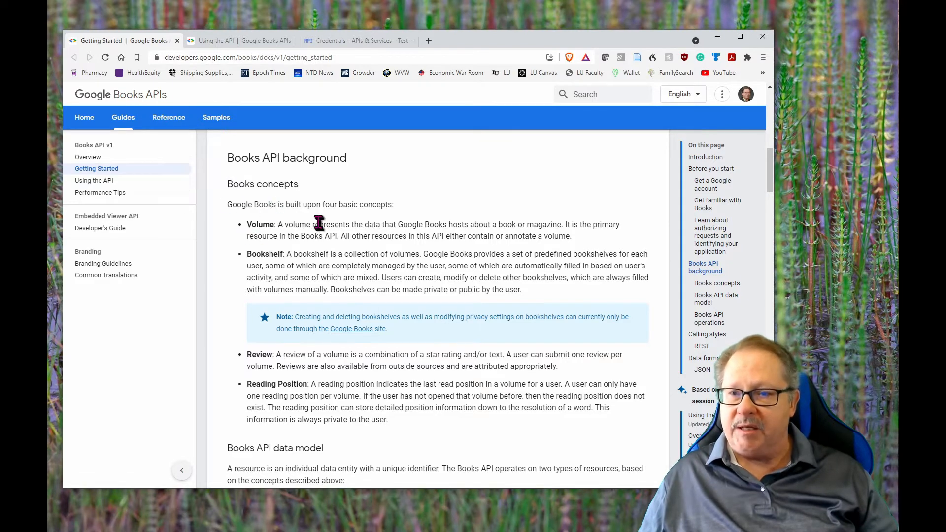
mouse_move(314, 250)
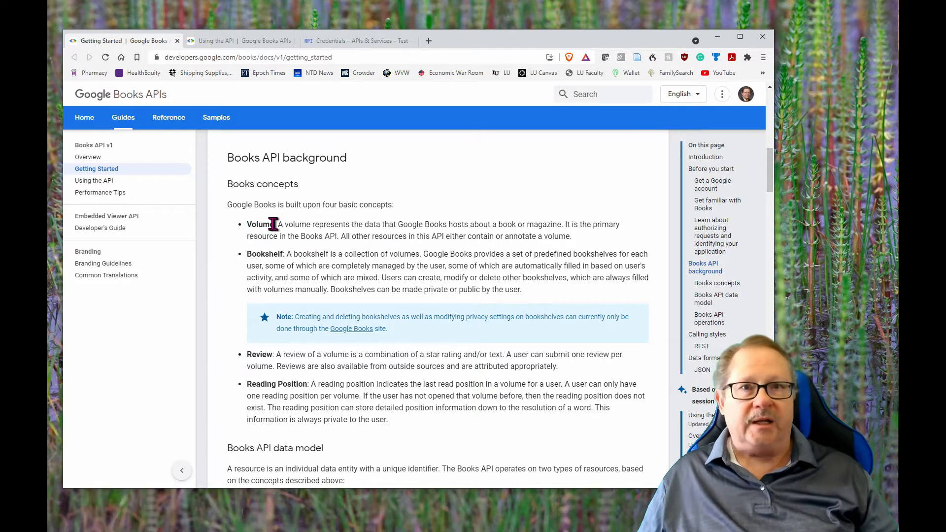
mouse_move(367, 252)
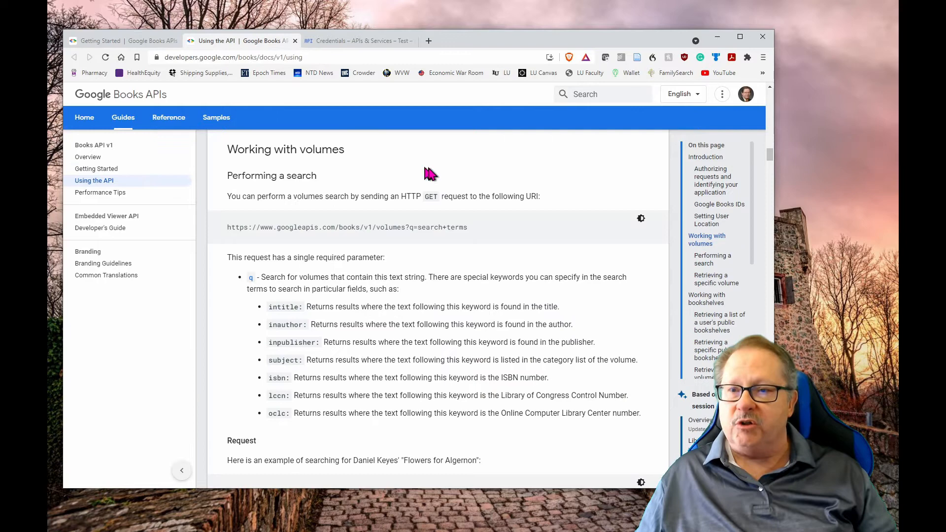
mouse_move(450, 241)
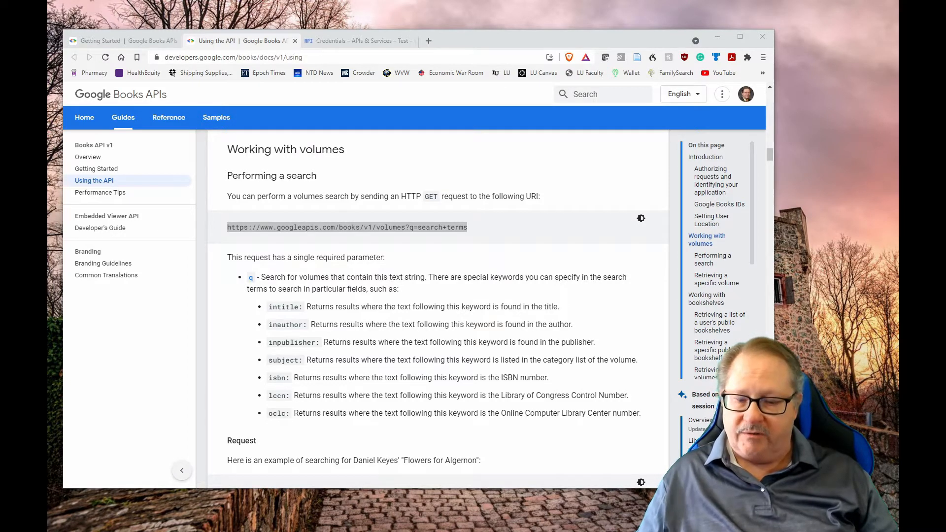
mouse_move(431, 54)
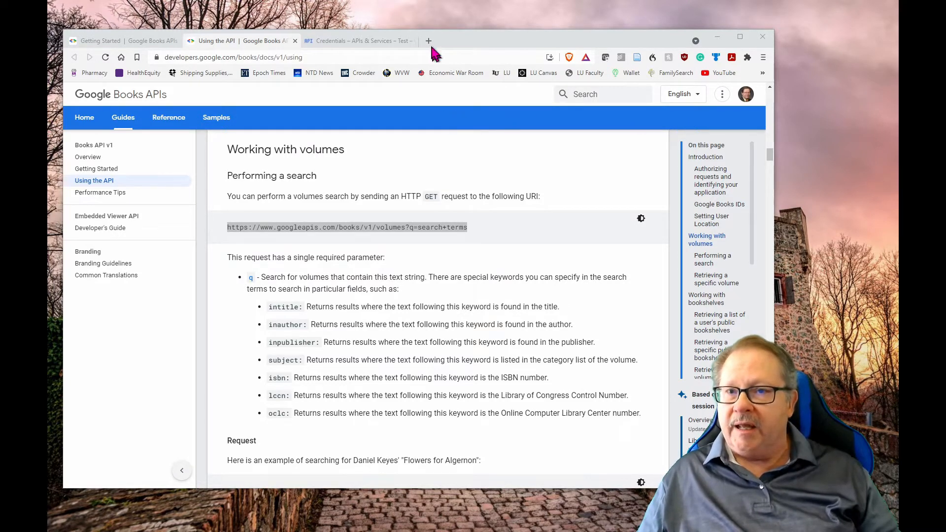
click(429, 41)
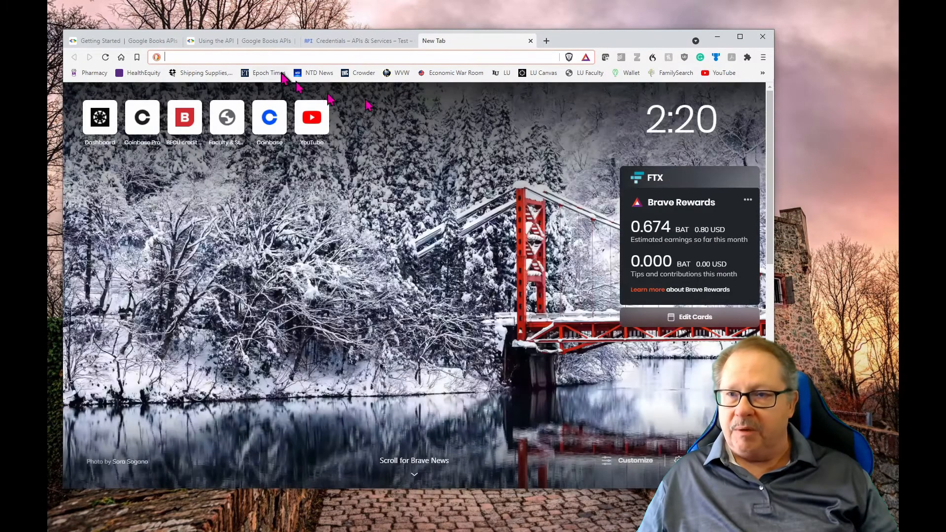
text(https://www.googleapis.com/books/v1/volumes?q=9781119514756)
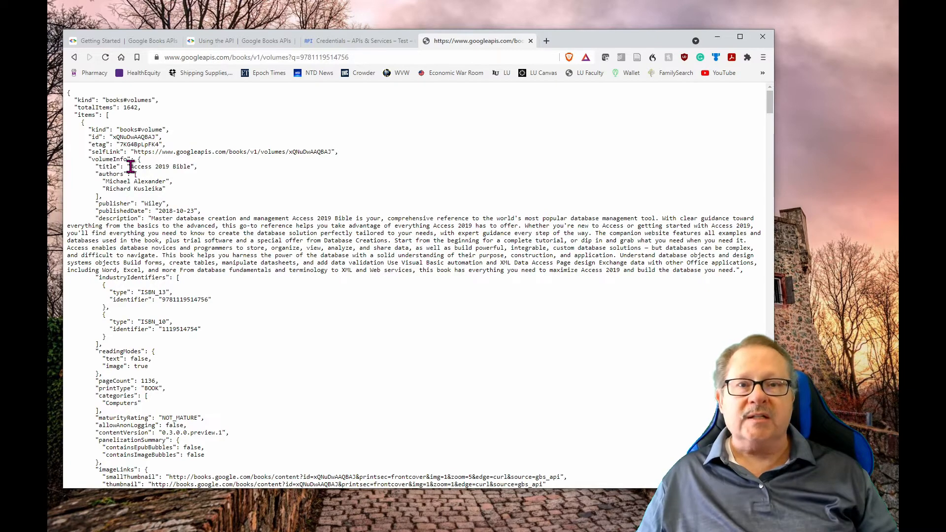
double_click(148, 189)
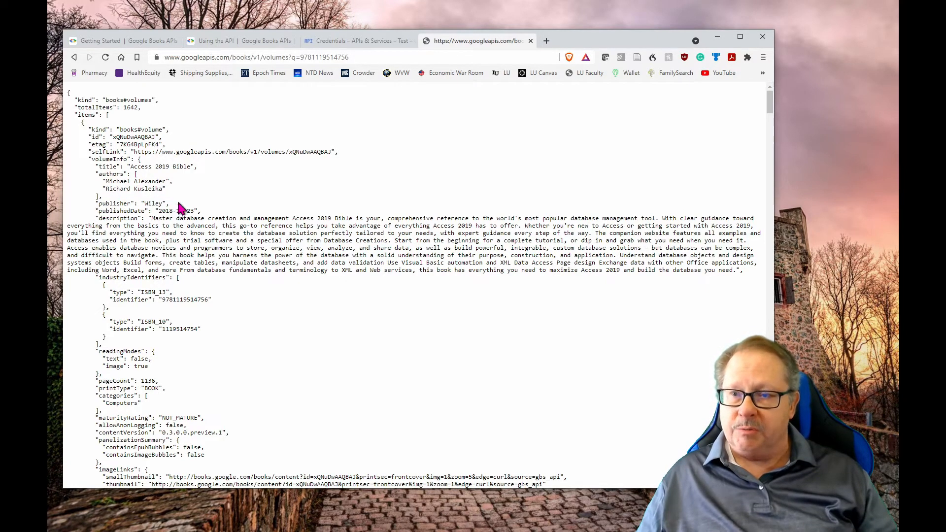
mouse_move(205, 214)
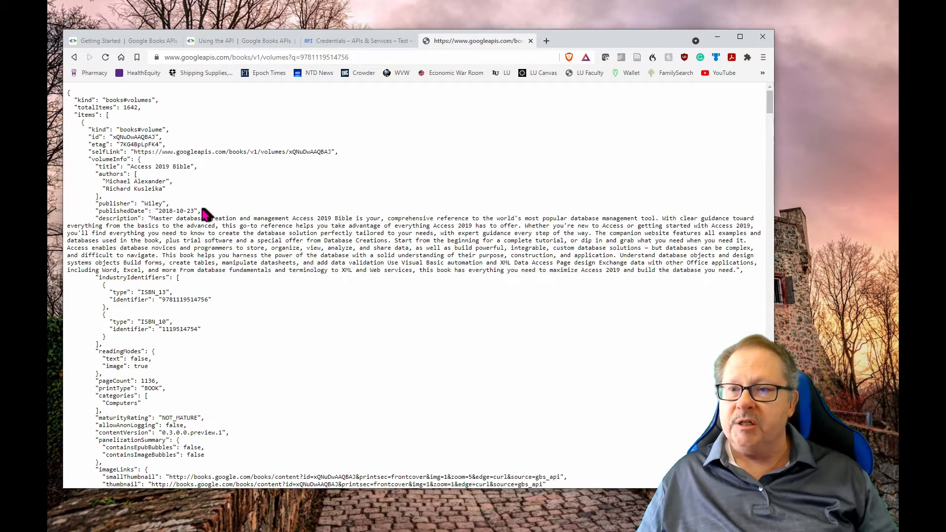
mouse_move(268, 217)
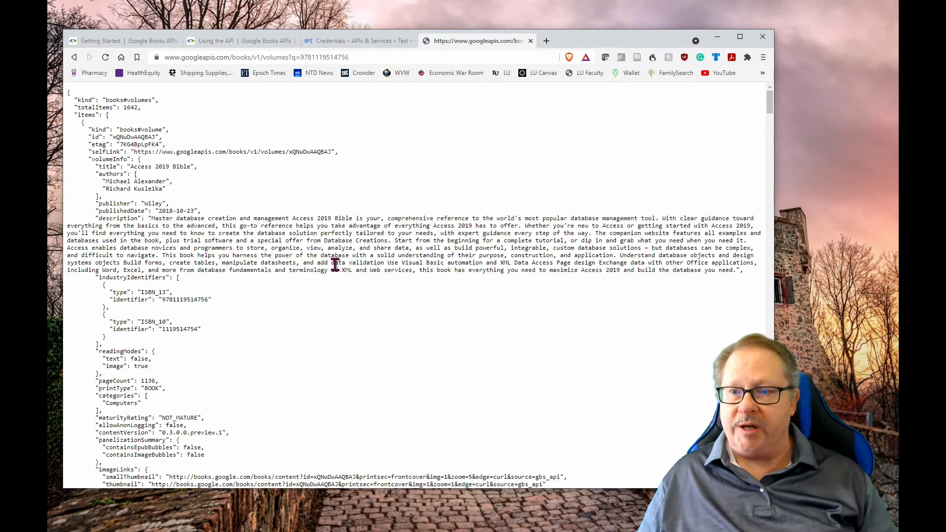
double_click(154, 292)
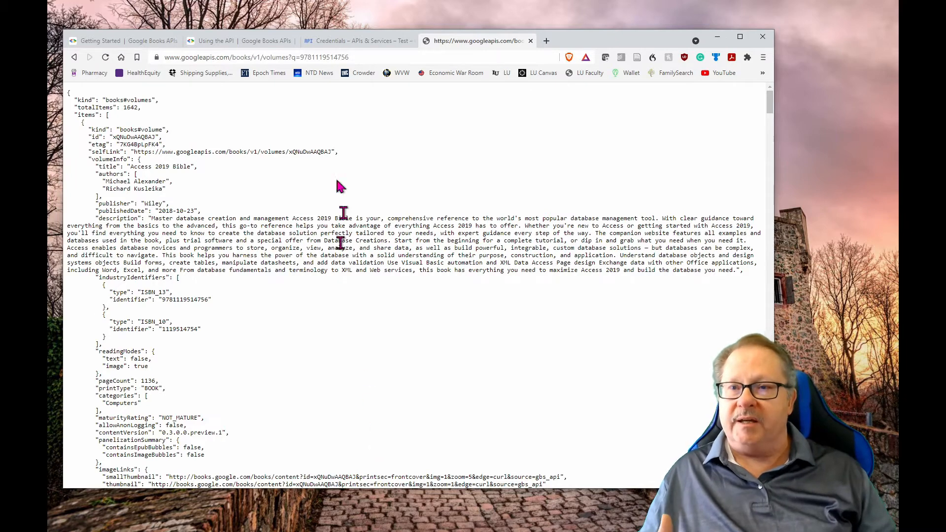
Step: Switch to the Google Cloud Credentials page listing API key 1 for the Test project
click(242, 40)
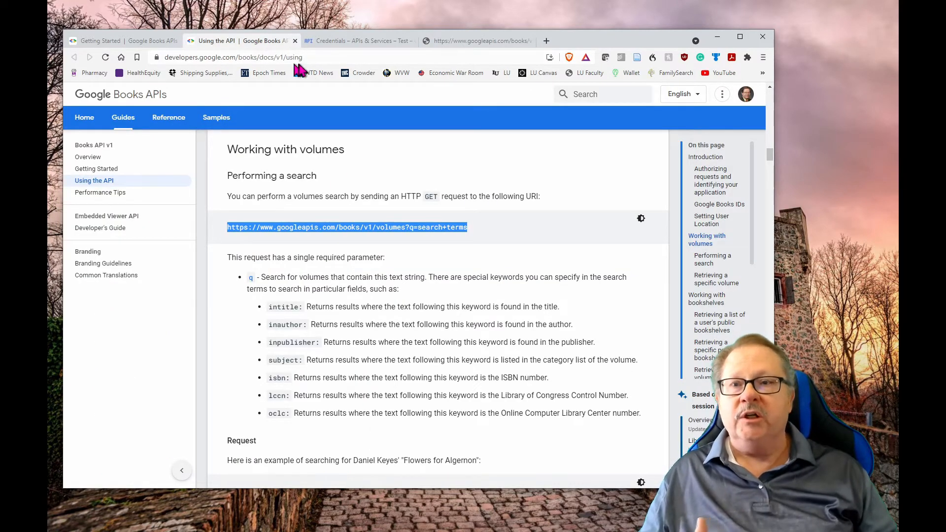
click(353, 41)
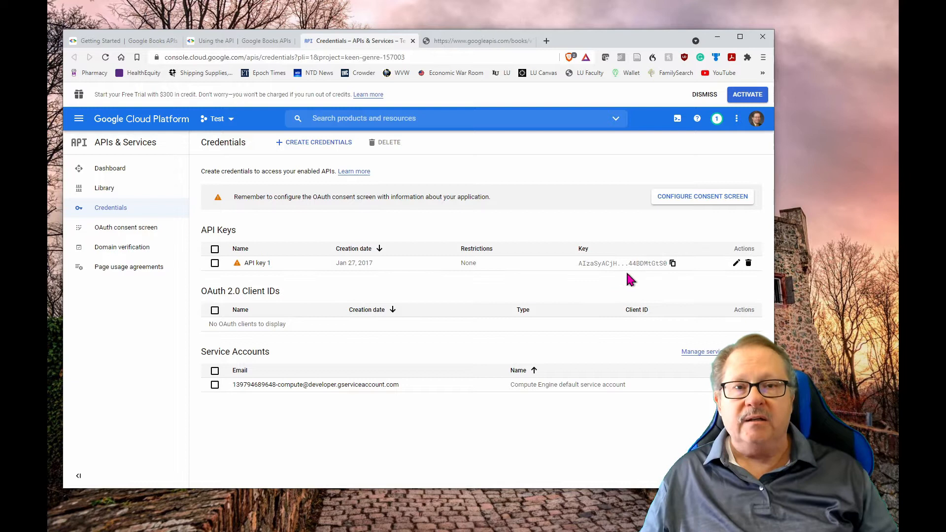
mouse_move(622, 286)
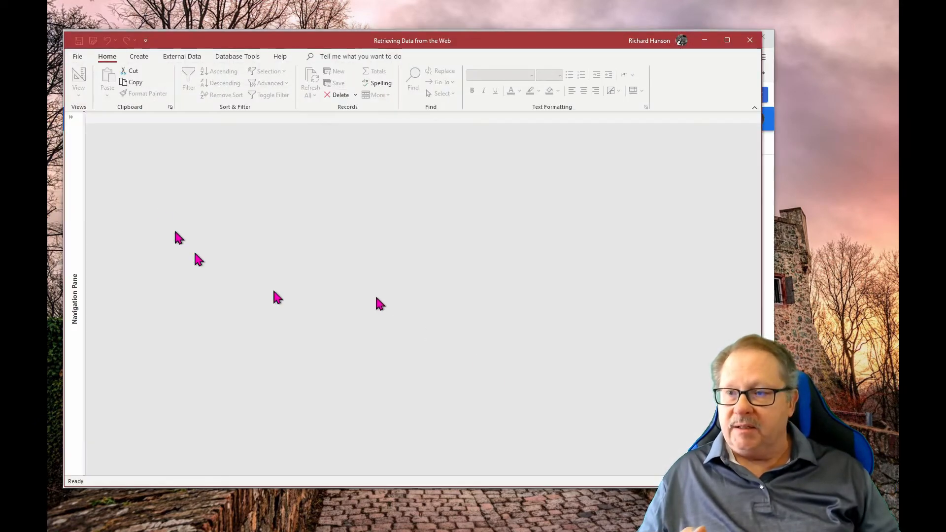
Step: Open Form1 from the Navigation Pane and clear the stored JSON records in its subform
click(71, 116)
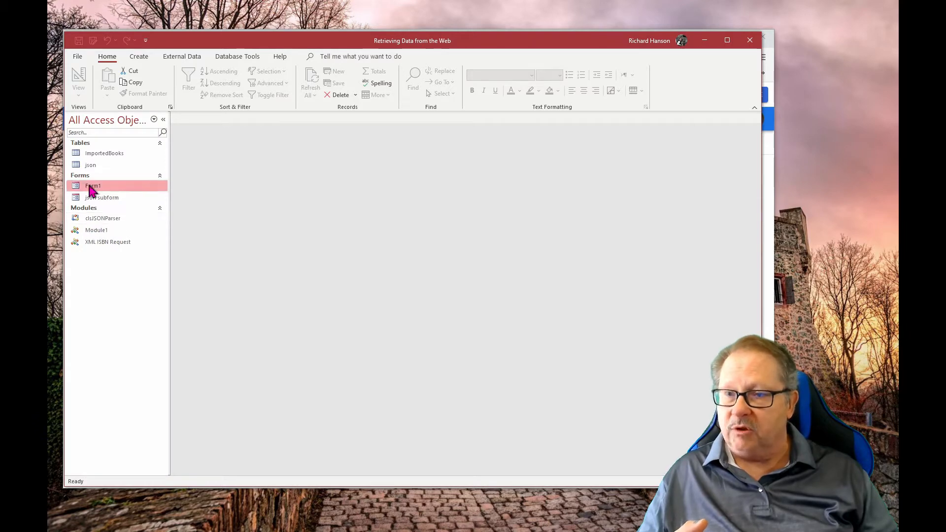
double_click(93, 185)
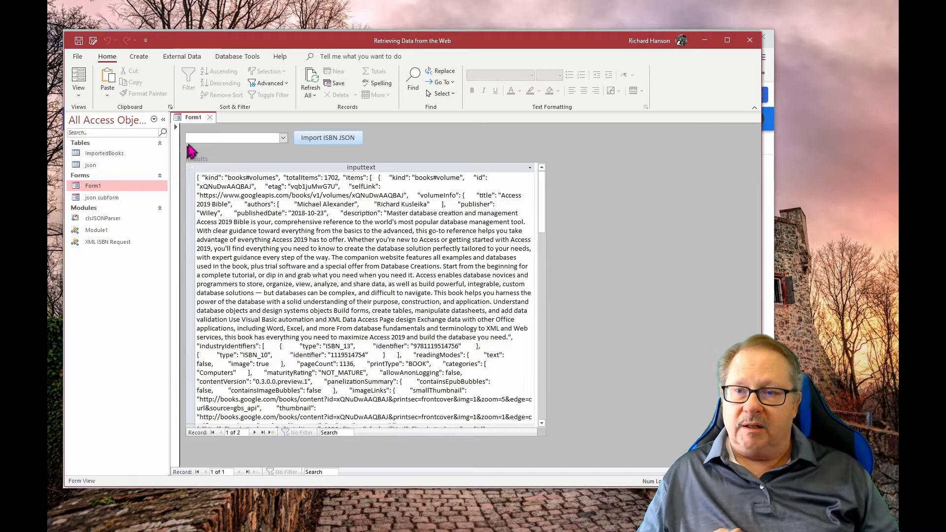
click(233, 138)
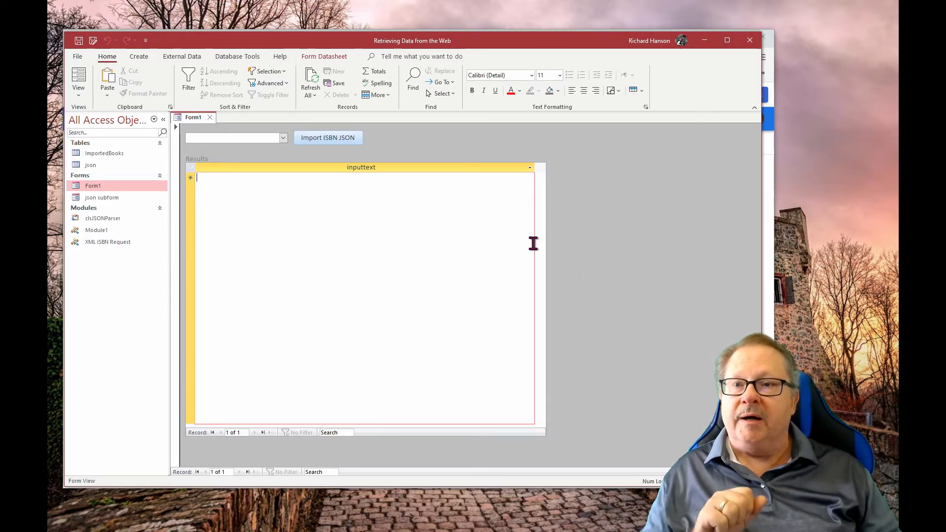
mouse_move(142, 79)
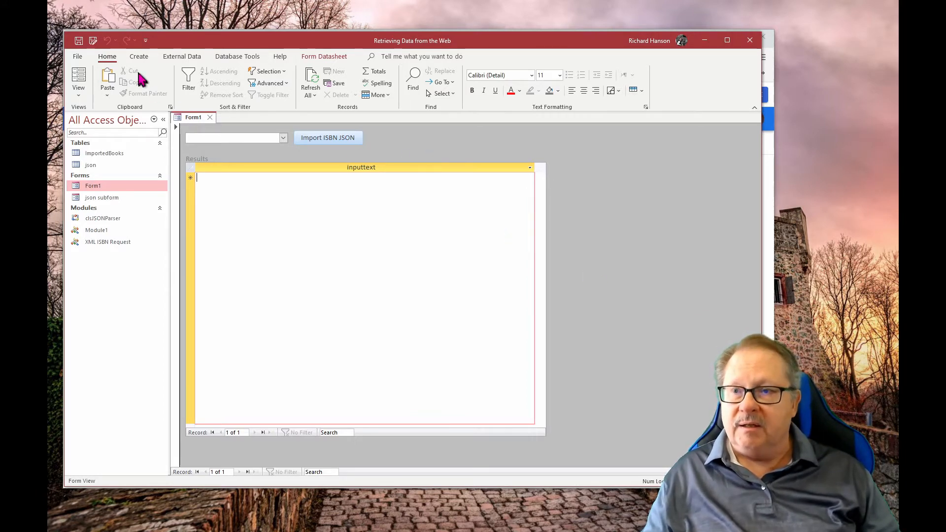
Step: Open the VBA editor and minimise the XML ISBN Request module's code window
click(138, 56)
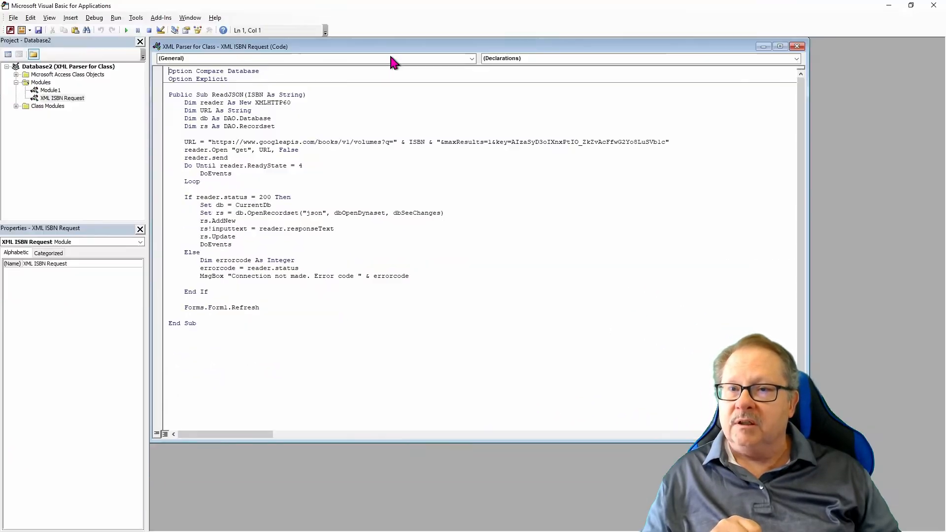
click(763, 46)
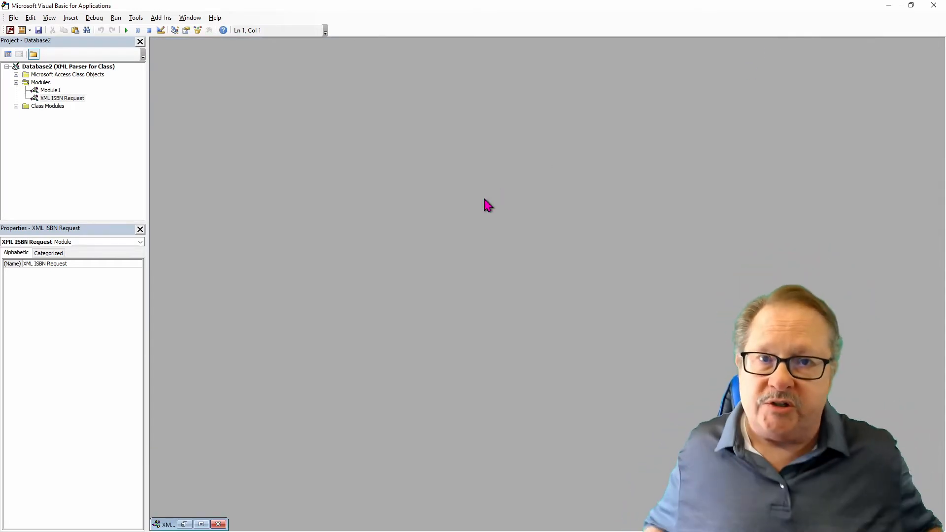
mouse_move(375, 145)
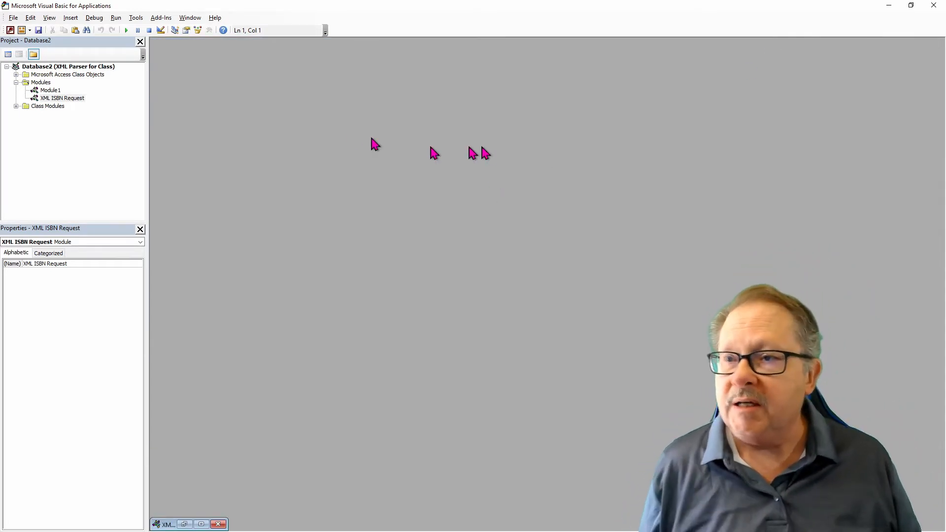
mouse_move(176, 54)
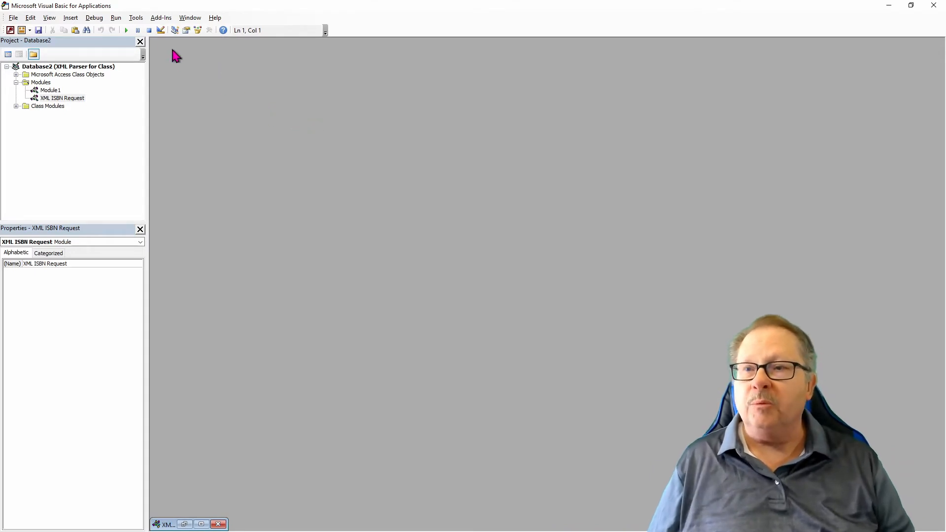
mouse_move(184, 66)
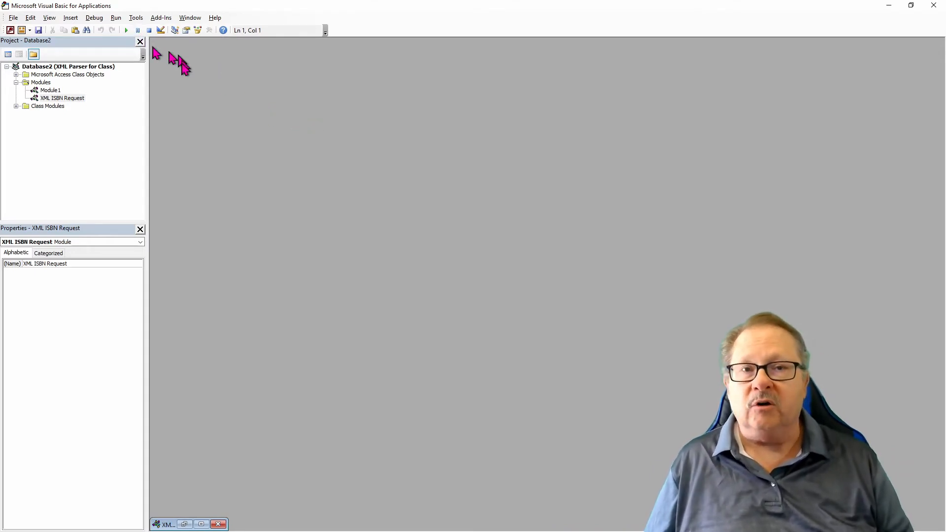
mouse_move(184, 69)
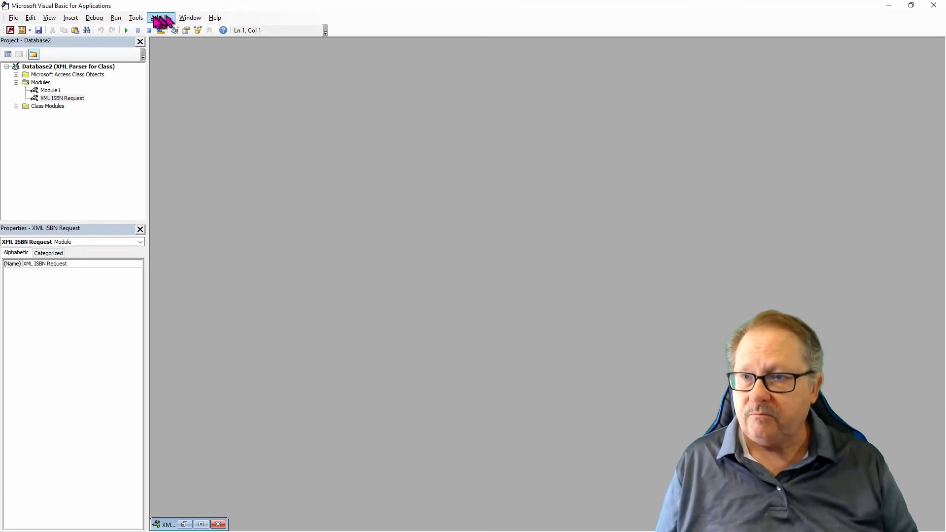
Step: Confirm the project references Microsoft XML v6.0 and WinHTTP Services 5.1
click(136, 17)
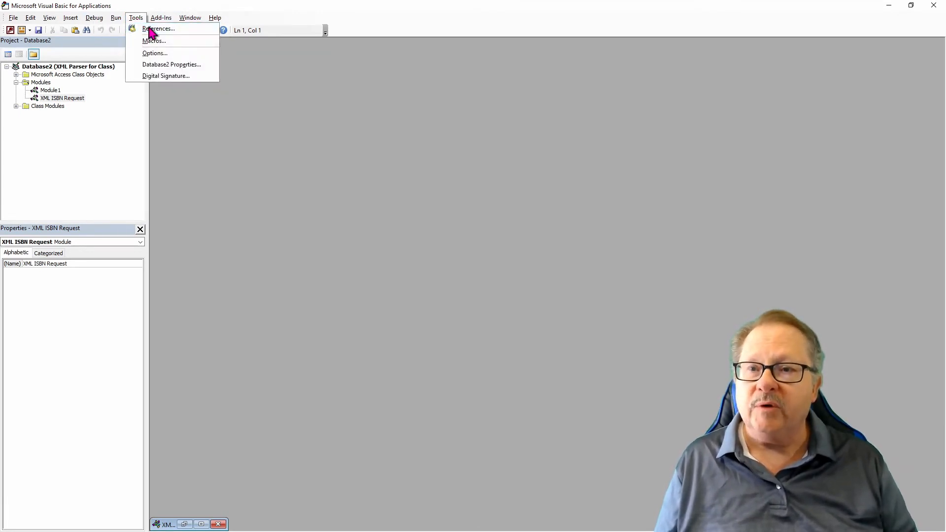
click(159, 29)
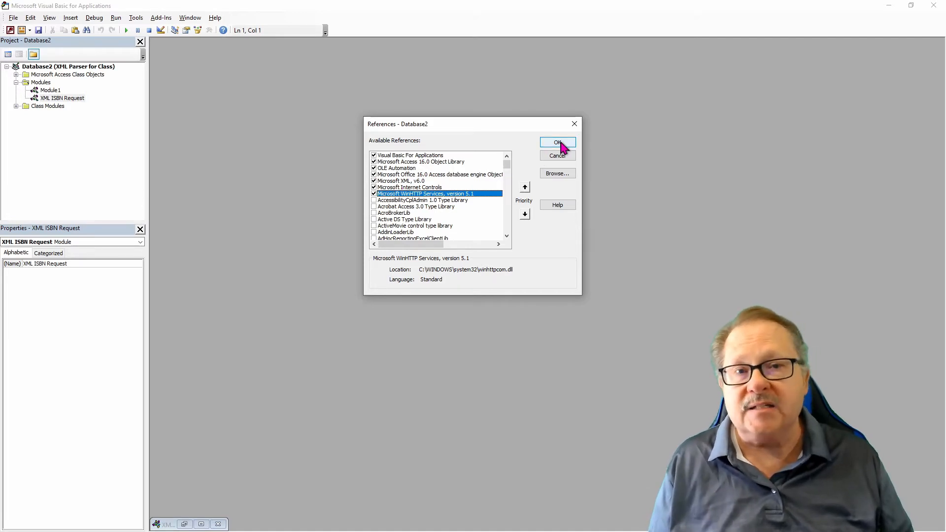
click(557, 142)
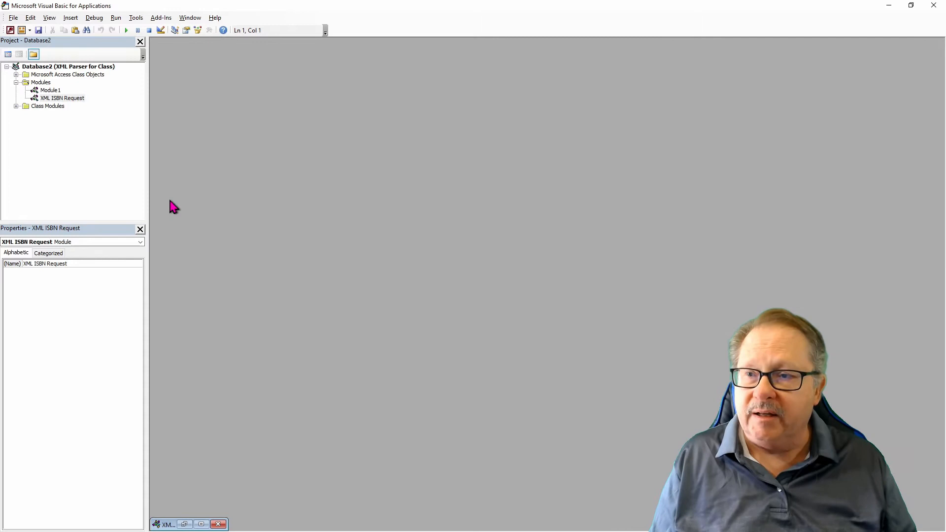
mouse_move(51, 93)
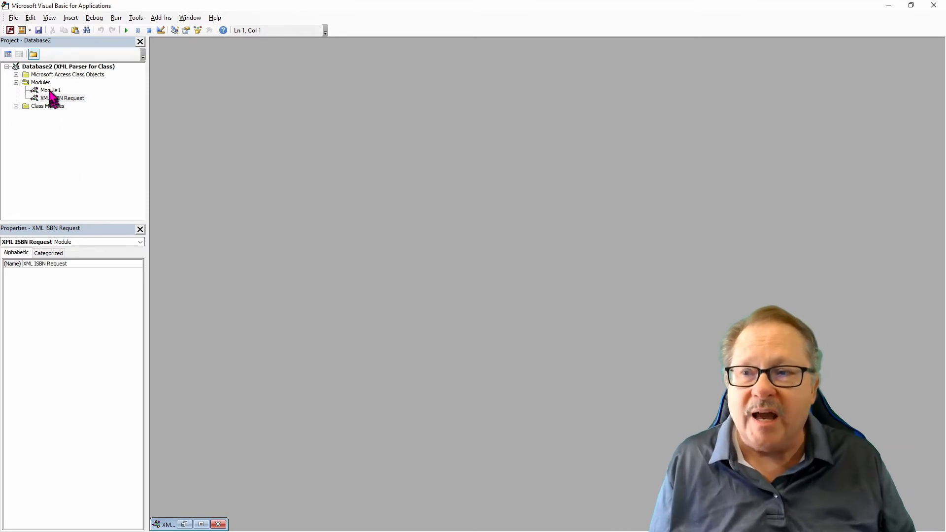
Step: Open the XML ISBN Request module's code showing the ReadJSON procedure
double_click(62, 98)
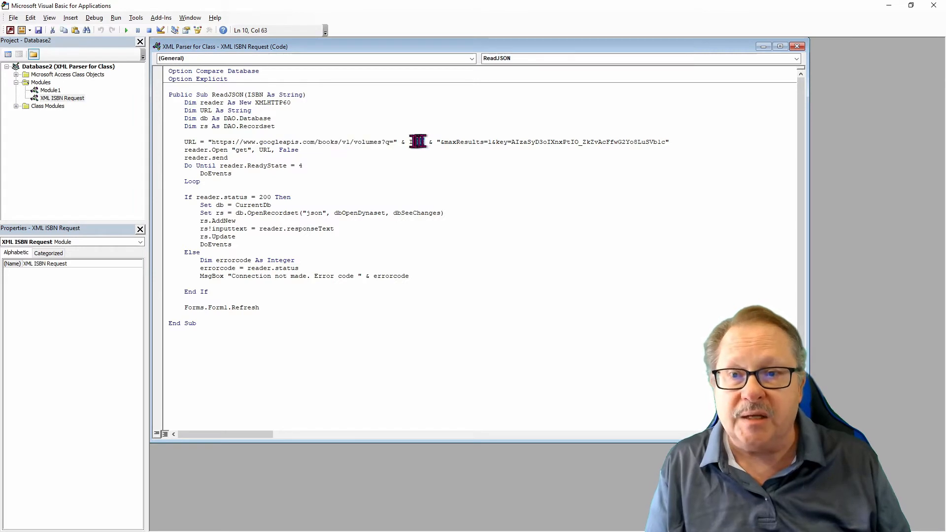
double_click(416, 142)
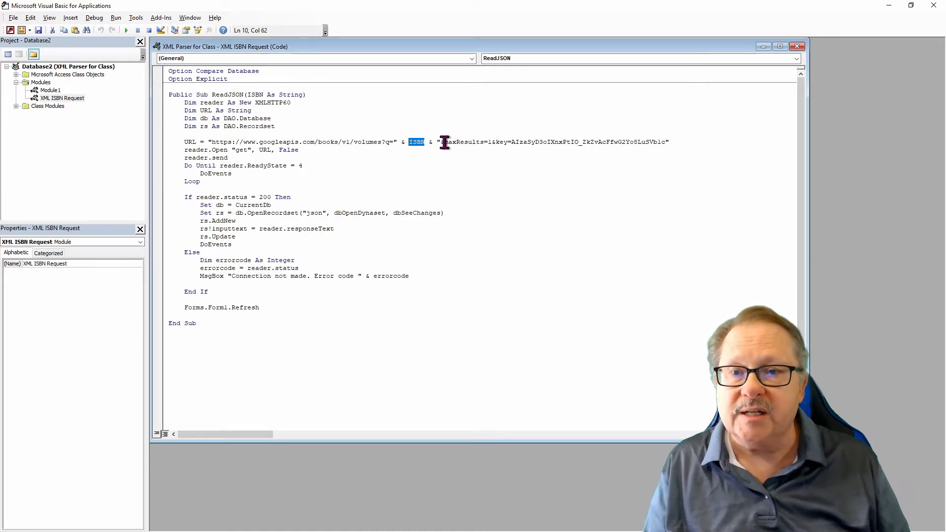
drag(439, 142, 489, 142)
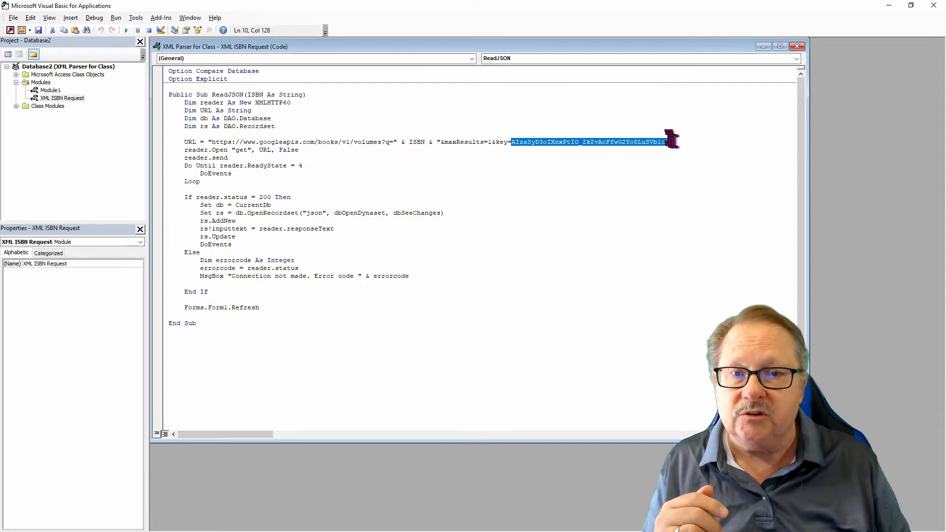
mouse_move(590, 239)
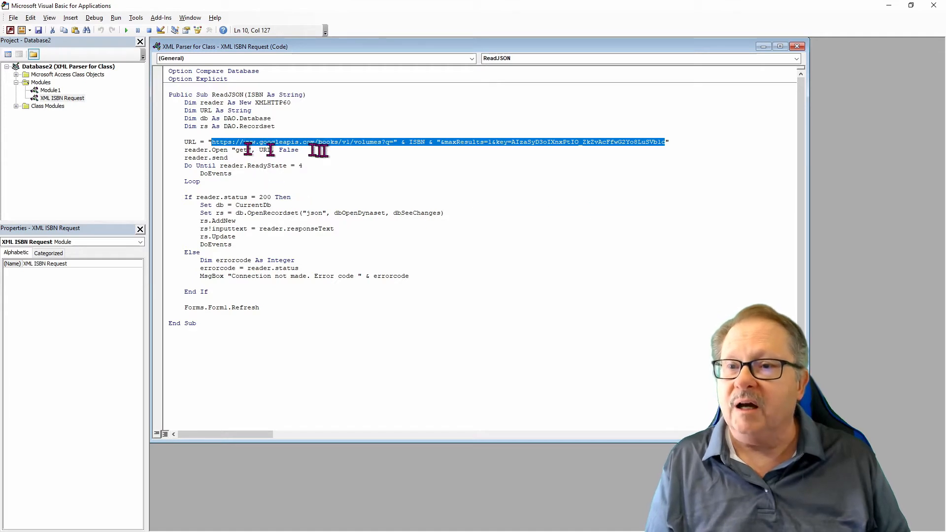
mouse_move(320, 190)
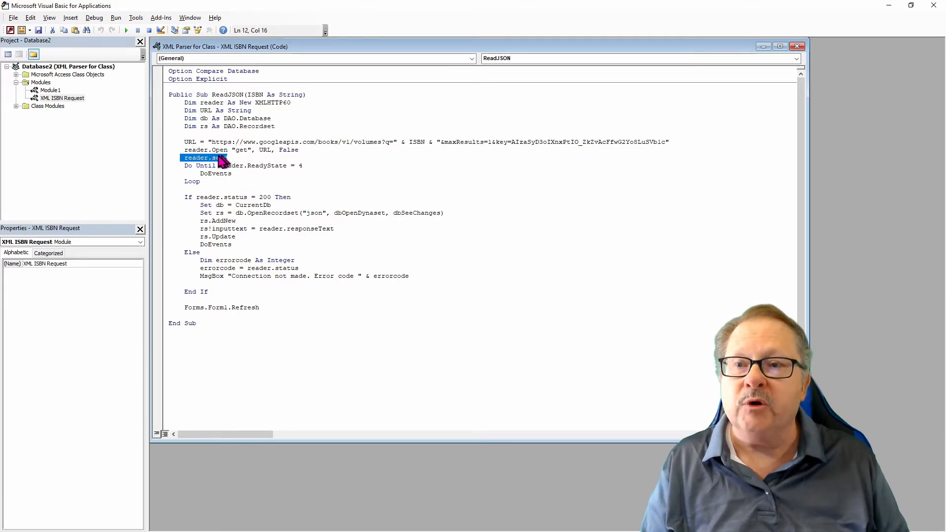
mouse_move(338, 166)
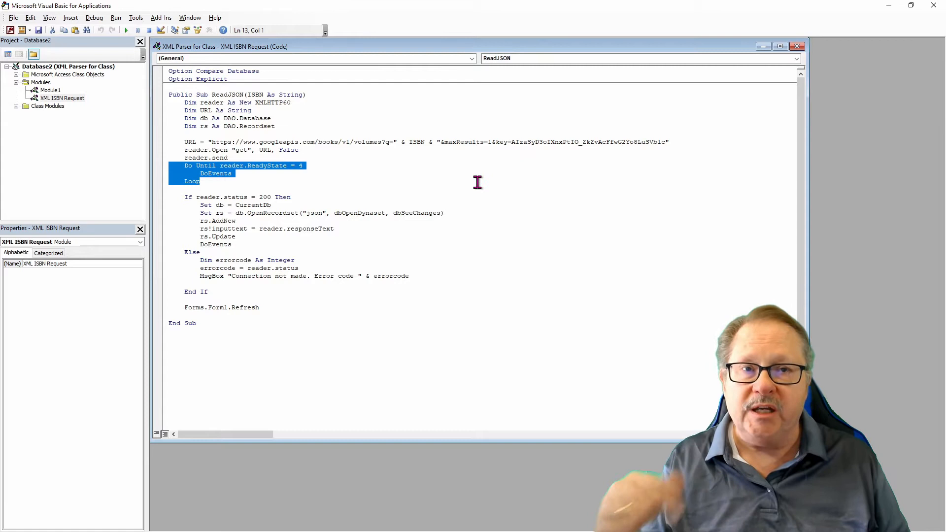
mouse_move(345, 203)
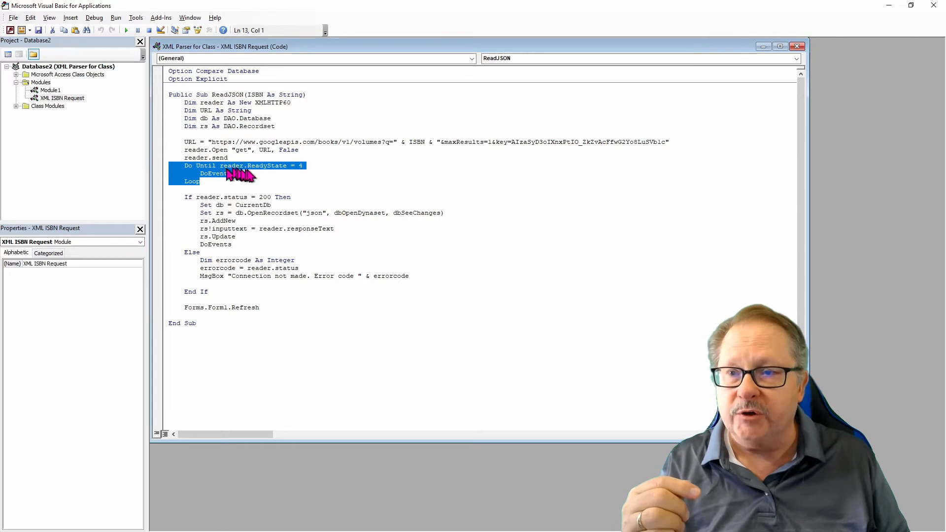
mouse_move(316, 174)
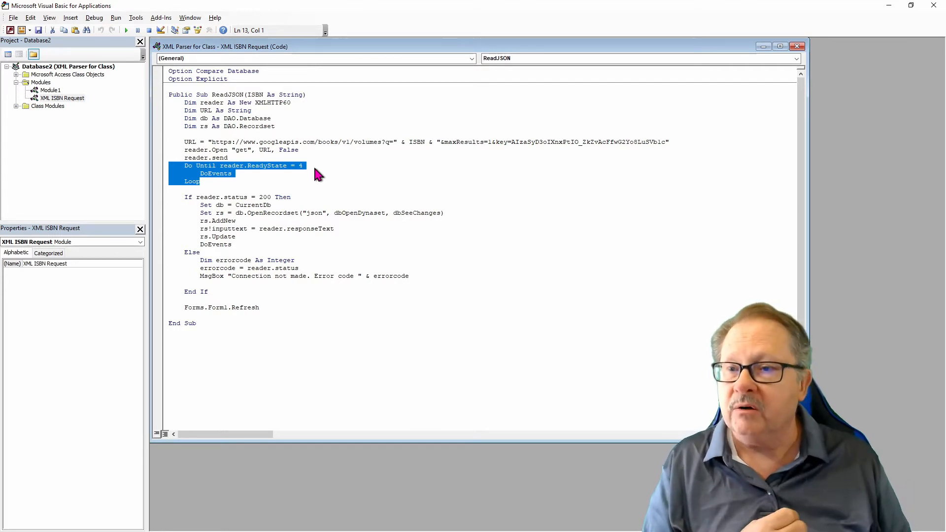
mouse_move(195, 199)
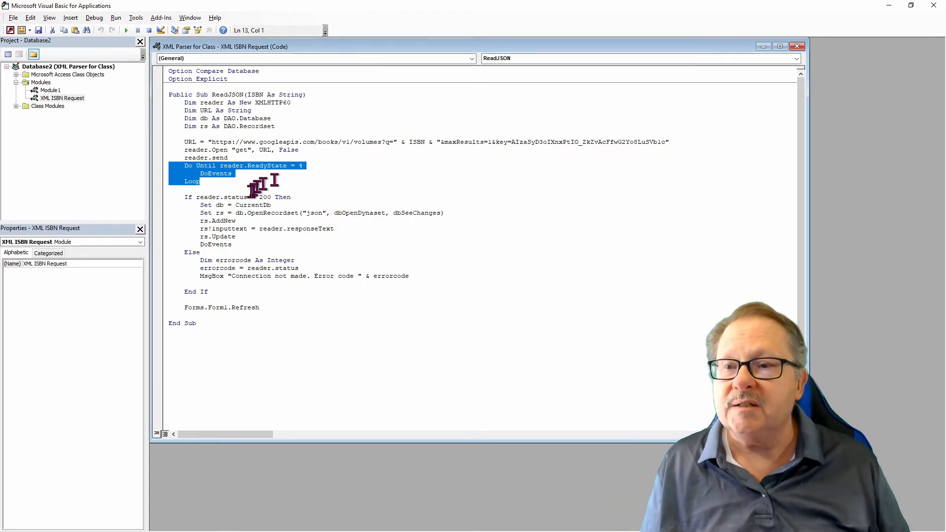
mouse_move(344, 188)
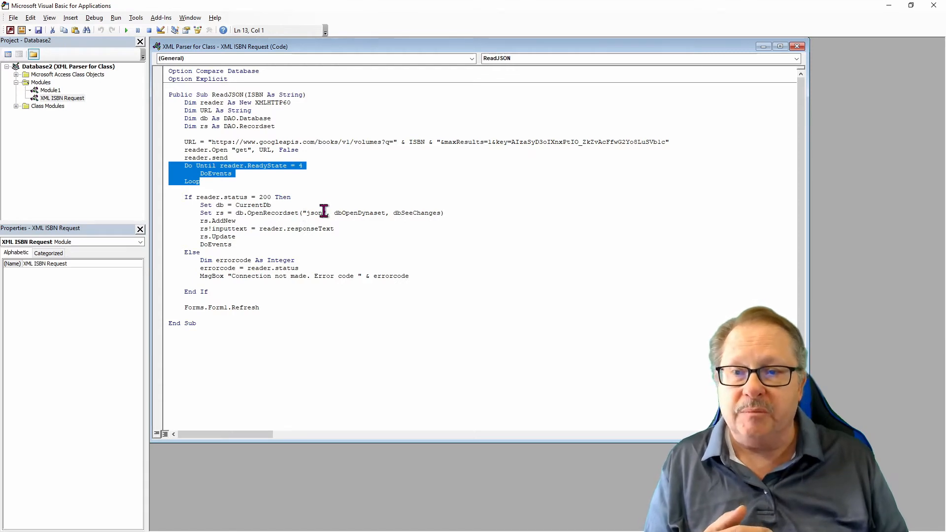
double_click(313, 212)
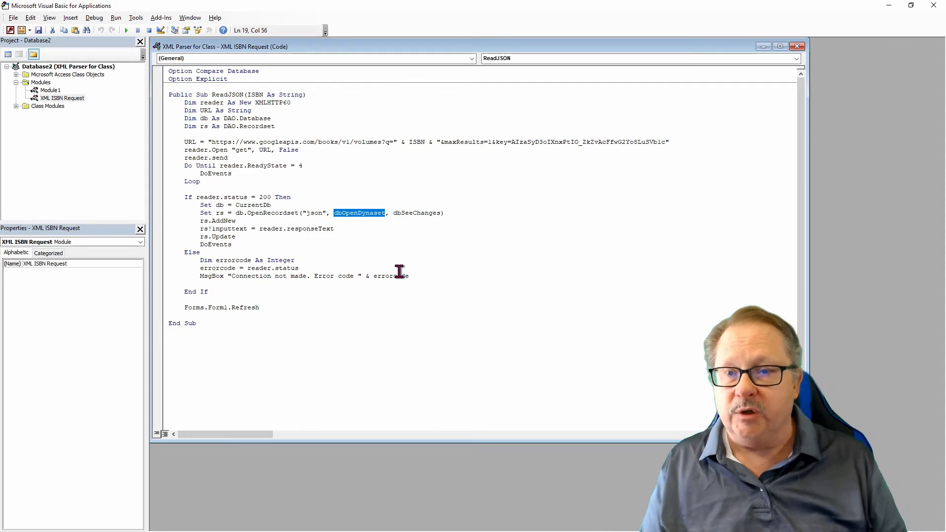
double_click(412, 213)
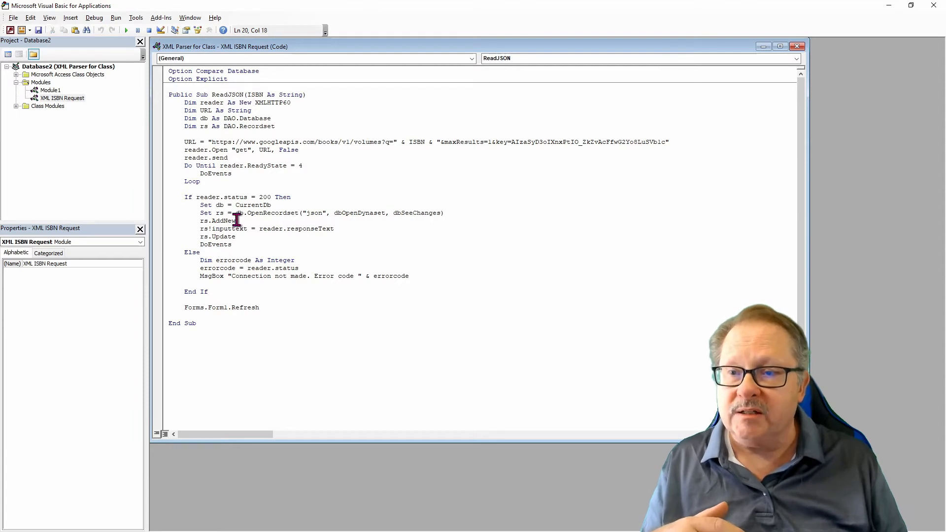
double_click(217, 220)
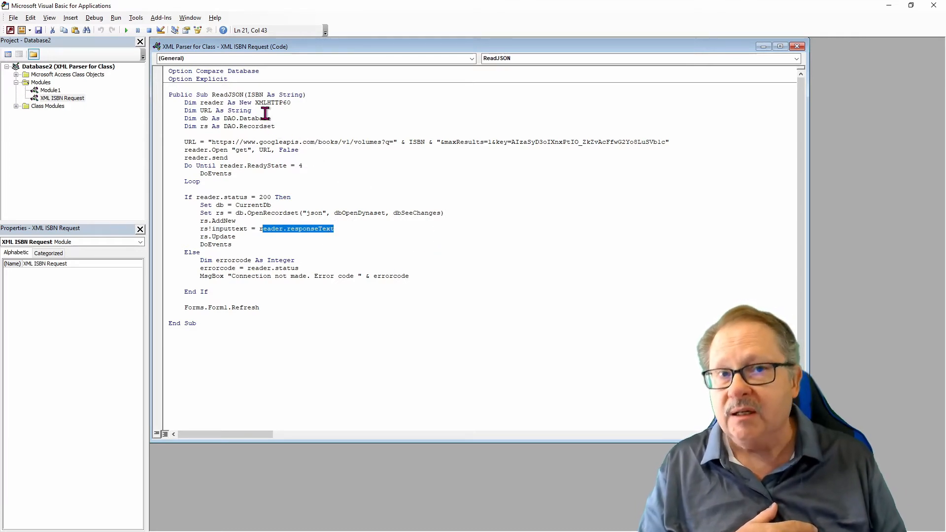
mouse_move(438, 188)
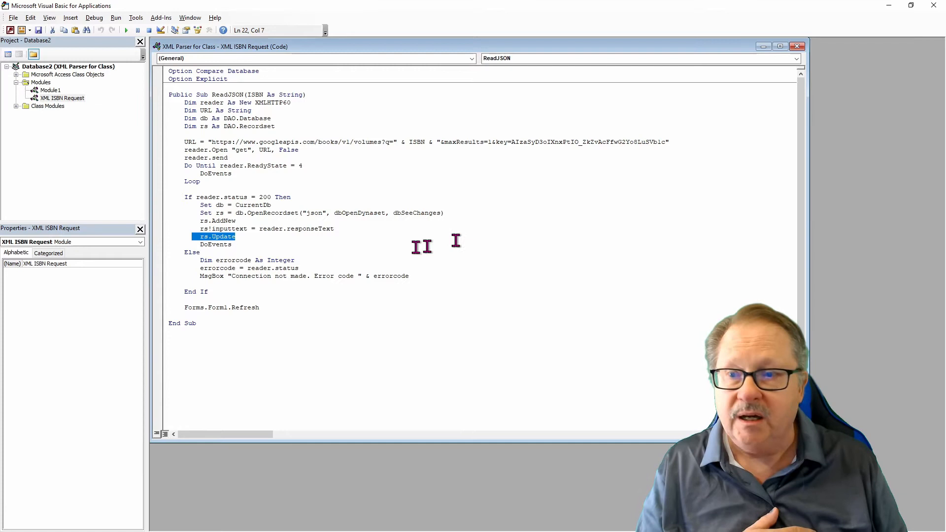
click(214, 245)
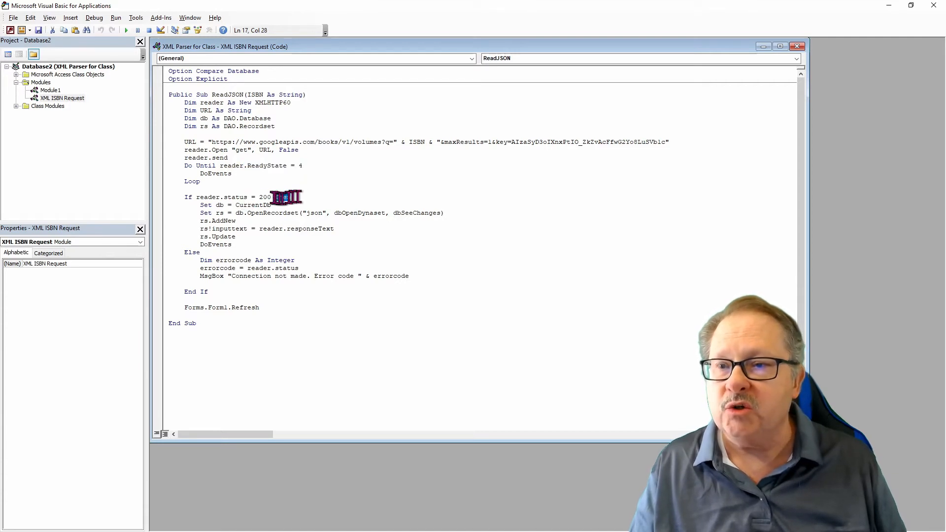
drag(290, 197, 195, 197)
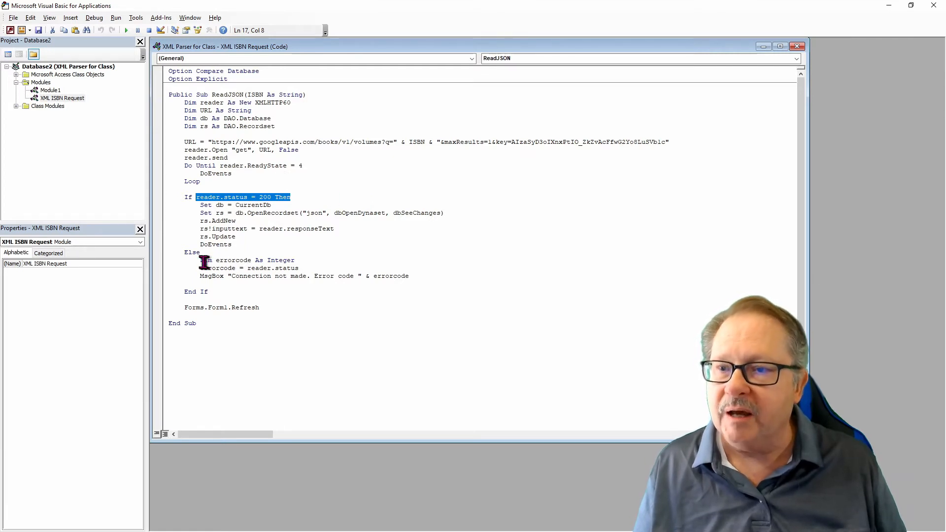
drag(200, 260, 408, 276)
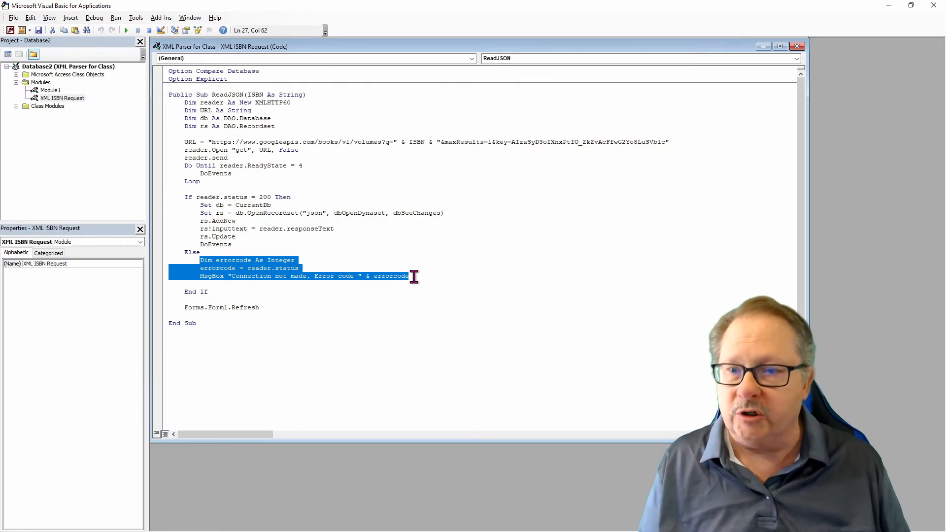
mouse_move(410, 285)
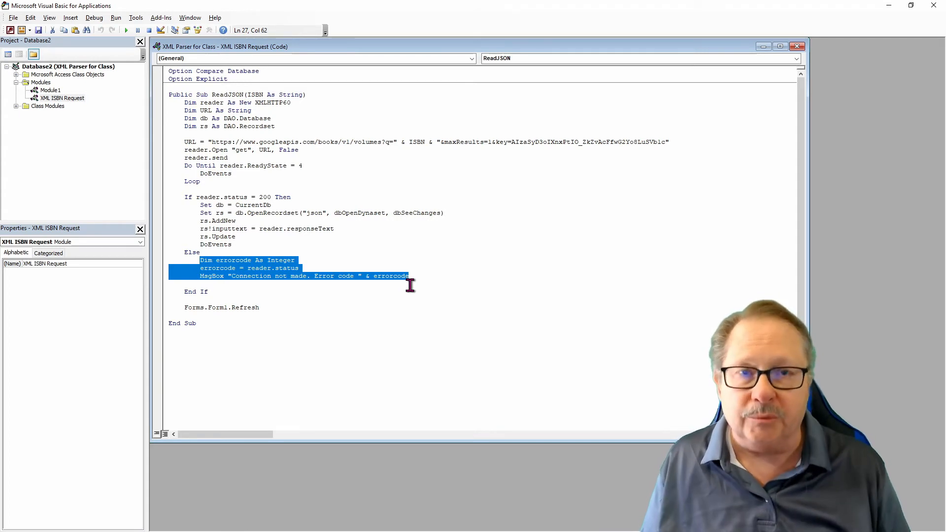
mouse_move(399, 292)
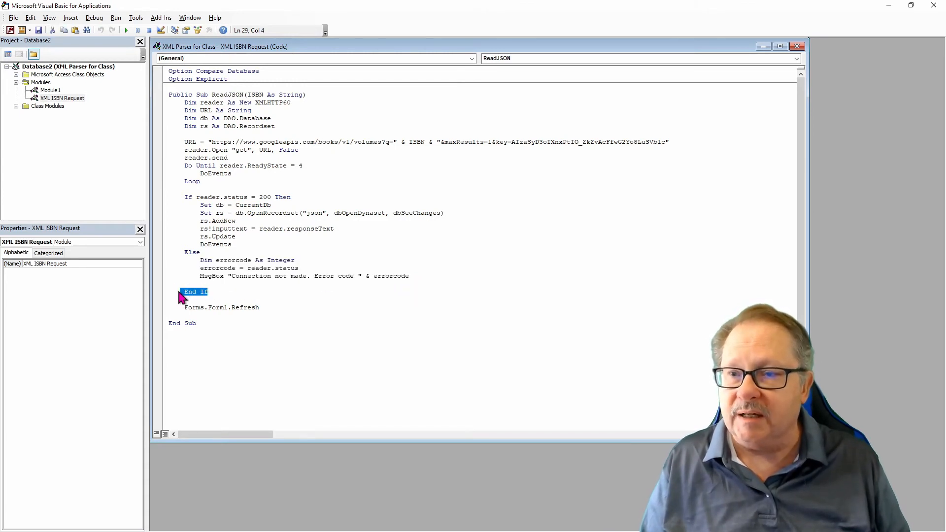
click(259, 307)
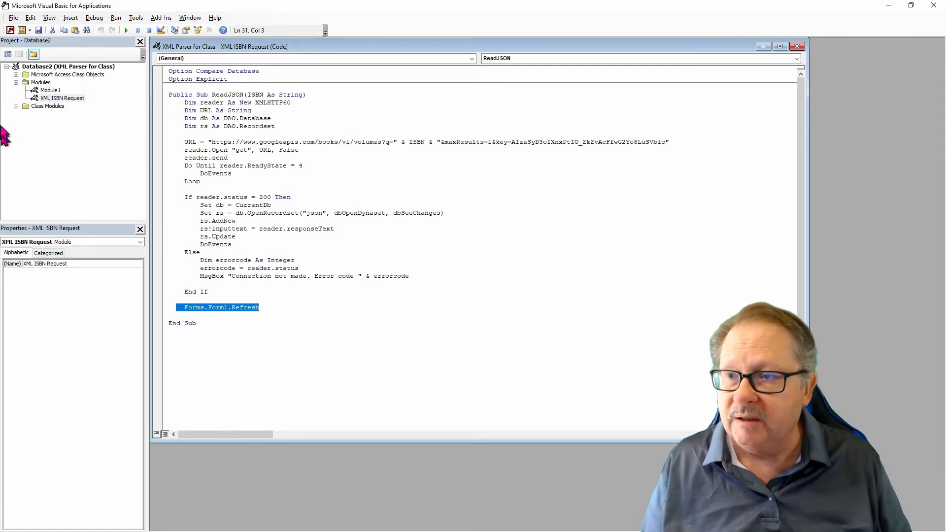
Step: Expand the Class Modules and Access Class Objects folders to reveal clsJSONParser and Form_Form1
double_click(48, 89)
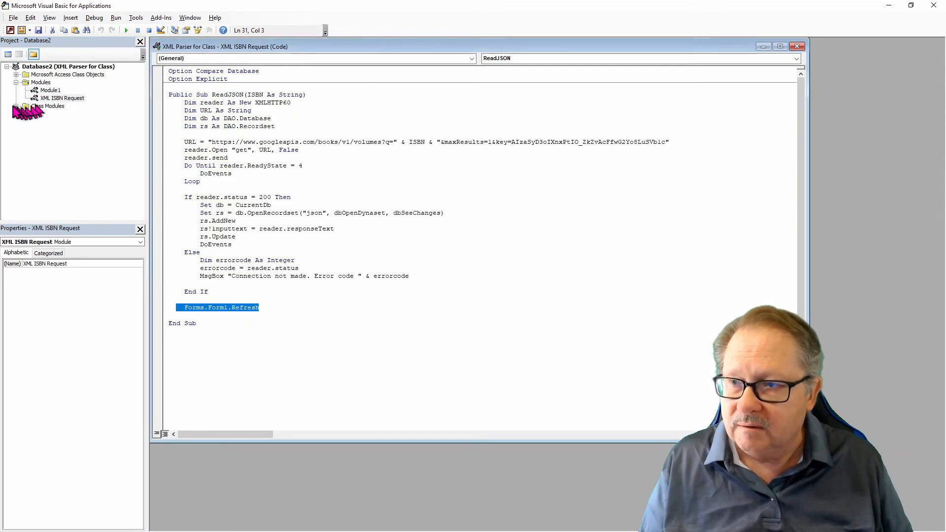
click(61, 97)
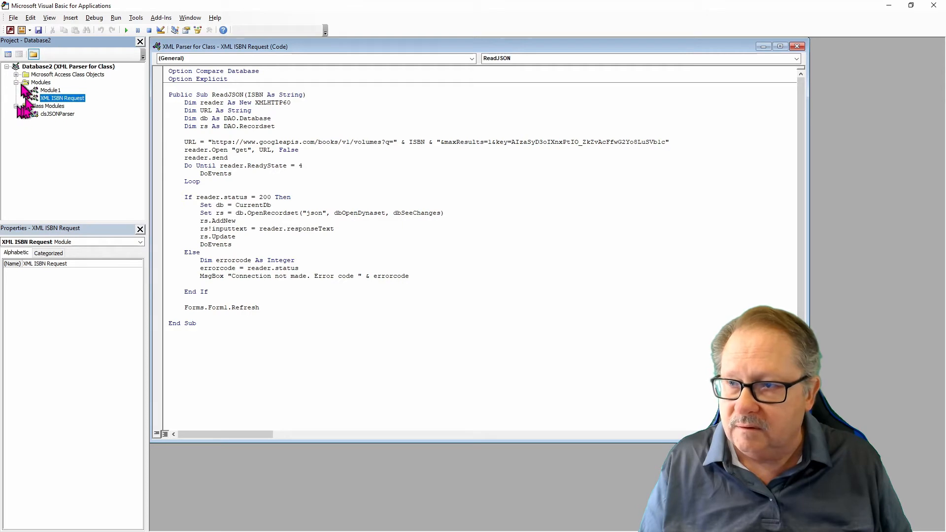
click(18, 74)
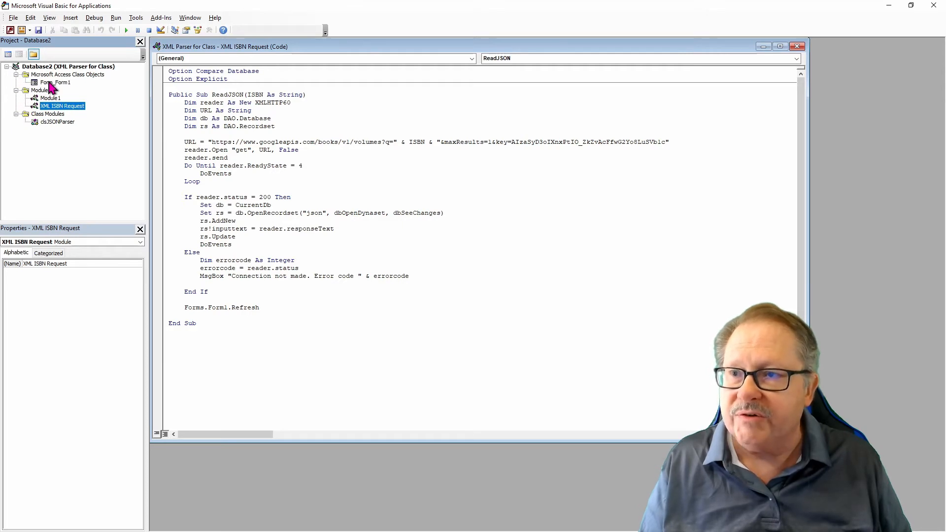
Step: Open Form_Form1's code to review Command15_Click calling ReadJSON with Text0
double_click(56, 82)
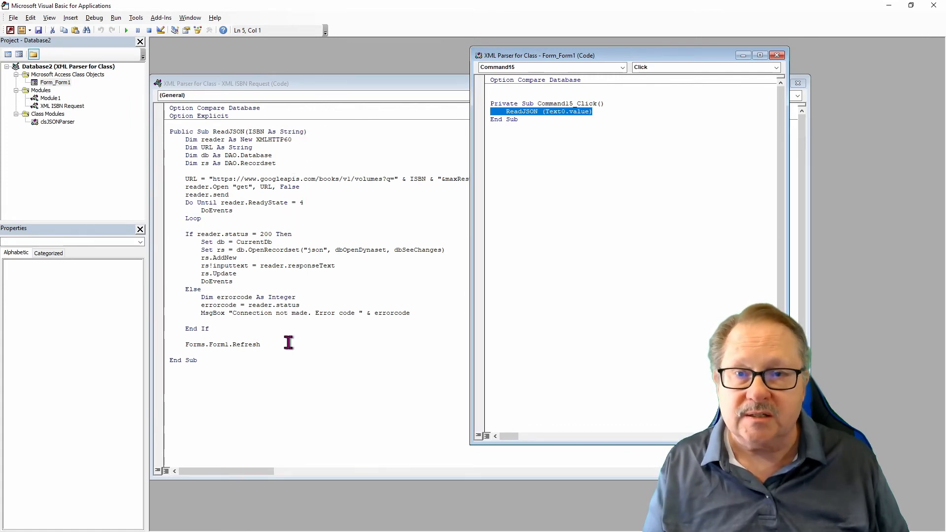
mouse_move(759, 55)
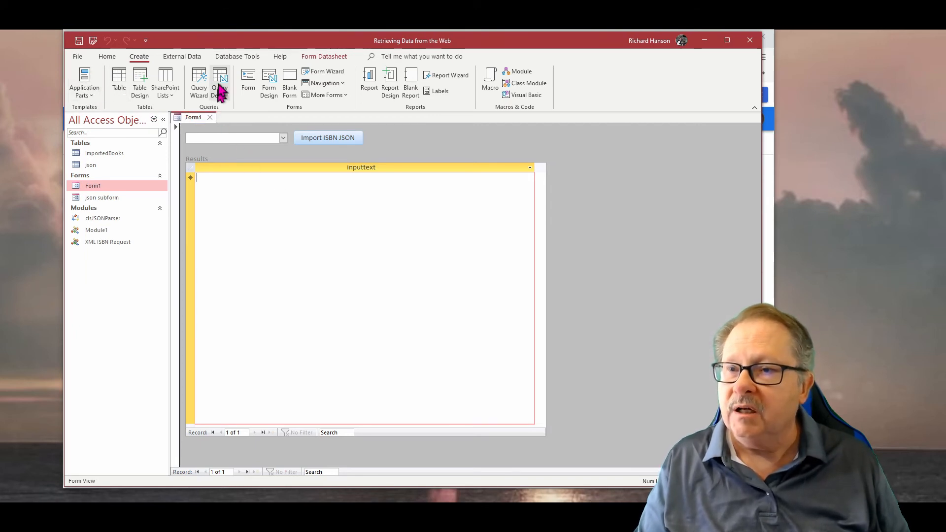
Step: Open Form1 in Design View and keep the import button's On Click as an event procedure
right_click(195, 117)
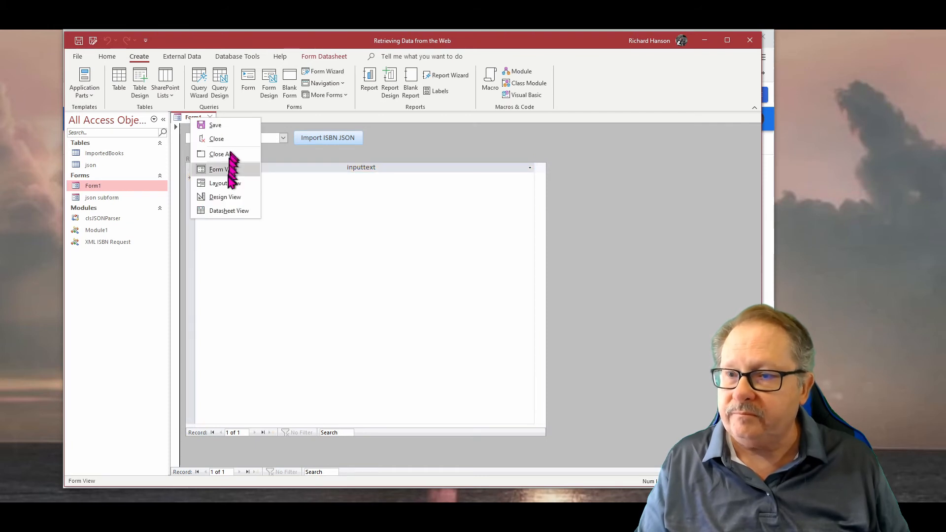
click(219, 168)
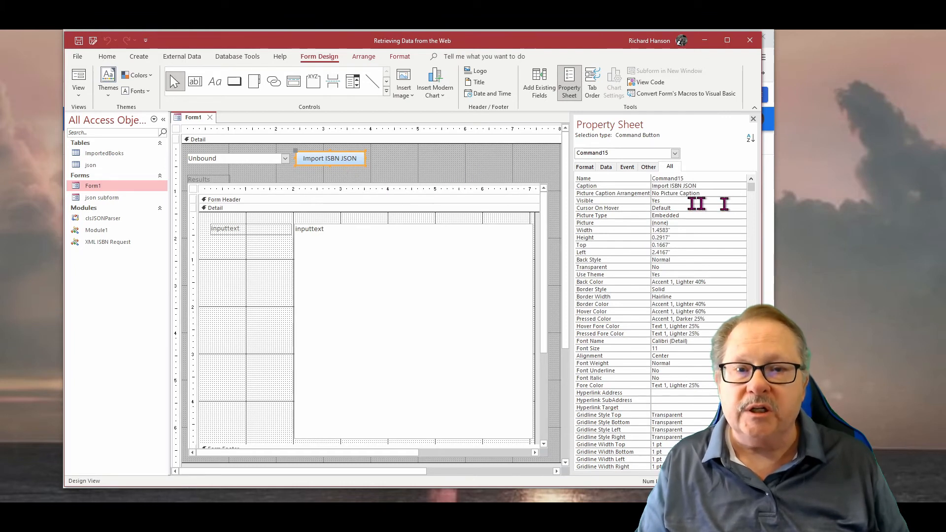
click(627, 168)
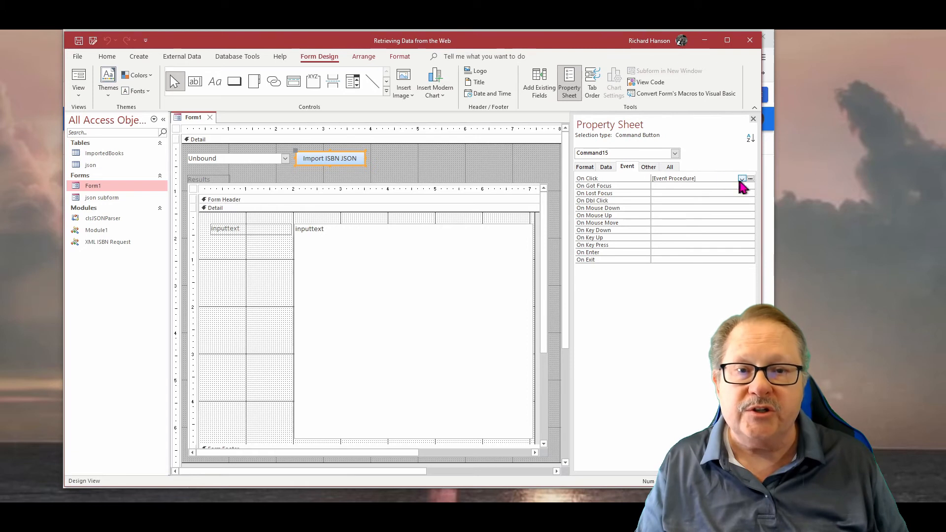
click(743, 178)
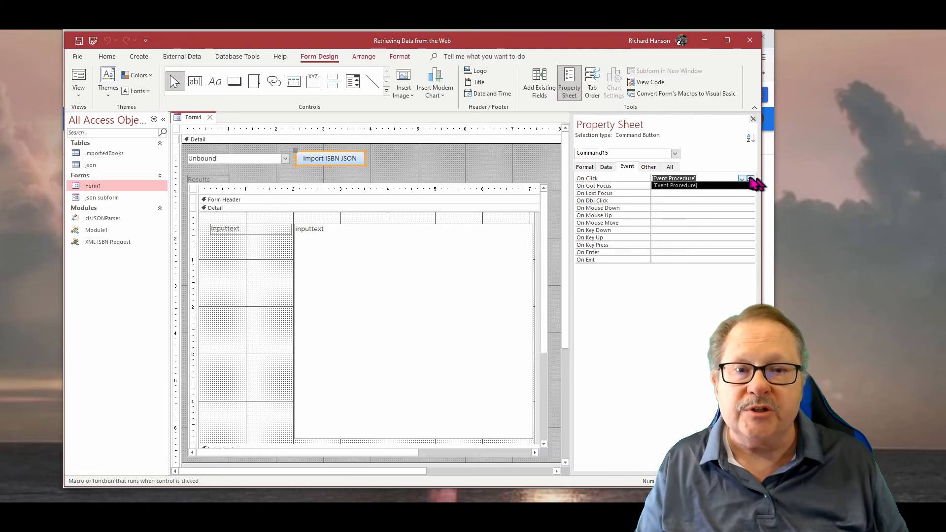
click(752, 178)
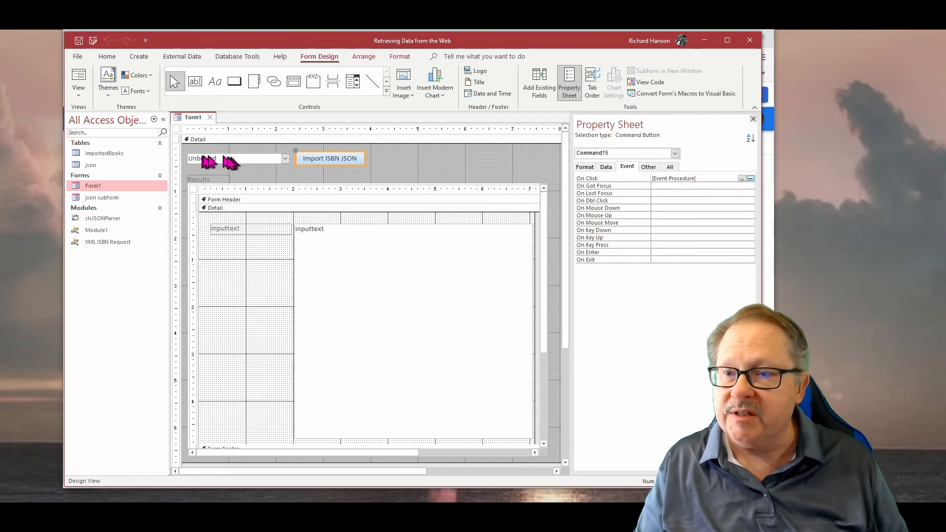
Step: Check the ISBN combo box is named Text0 in its properties, then hide the property sheet
click(236, 157)
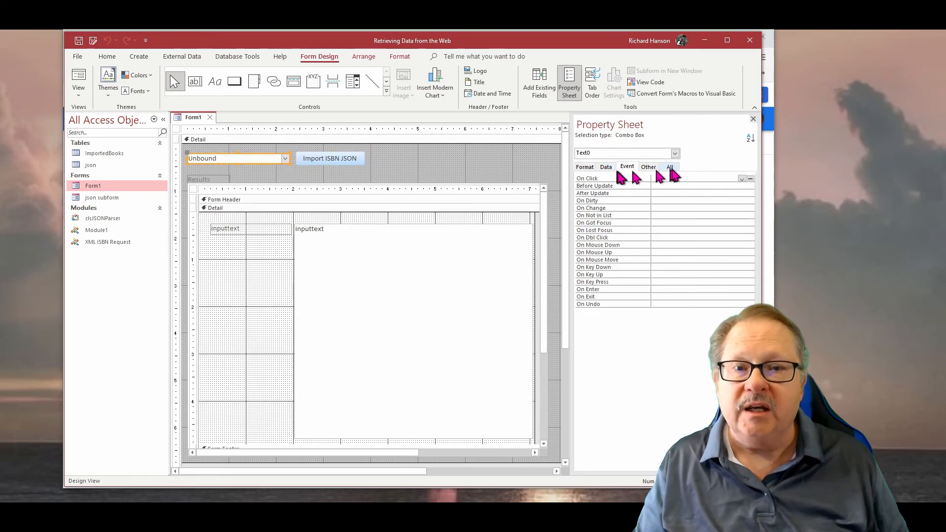
click(670, 166)
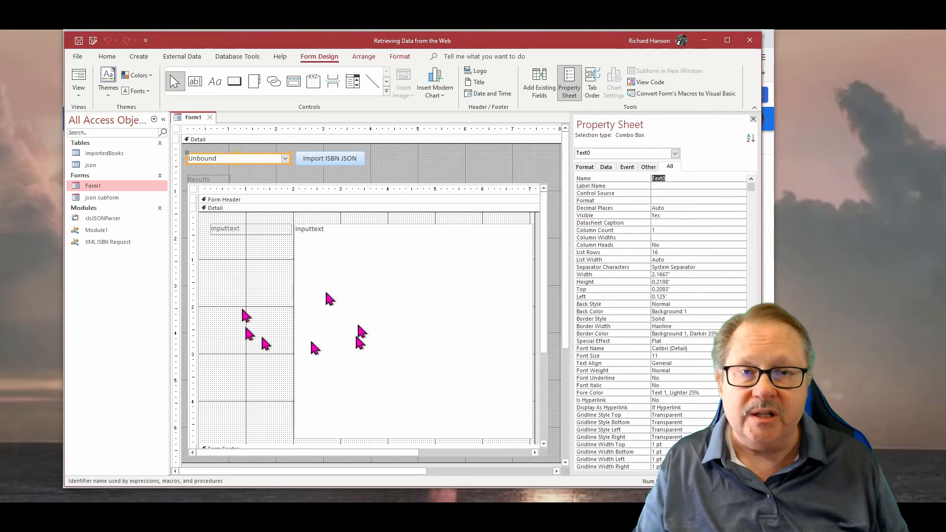
mouse_move(305, 339)
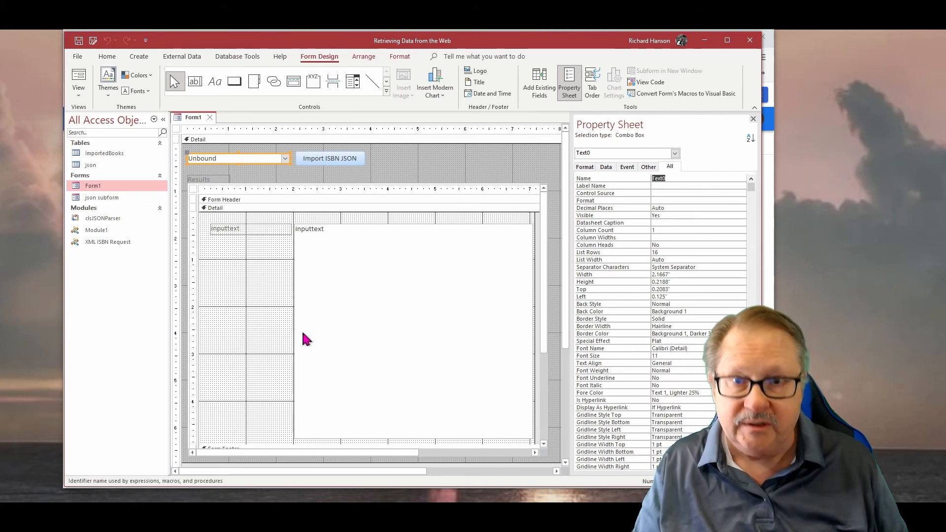
click(568, 82)
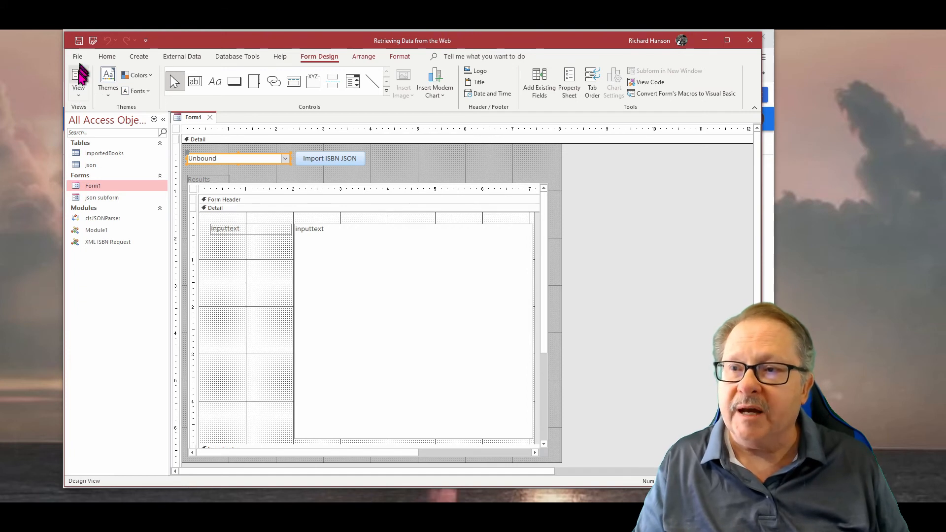
click(77, 79)
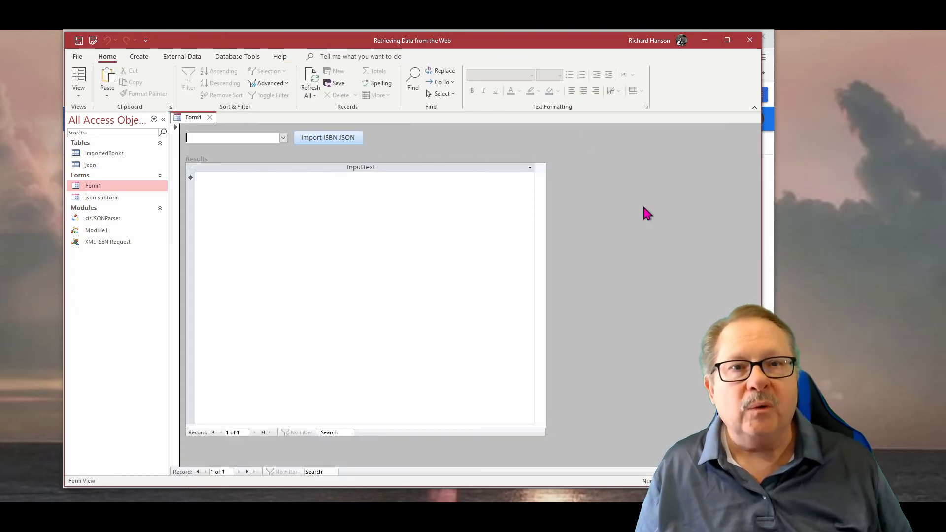
mouse_move(362, 130)
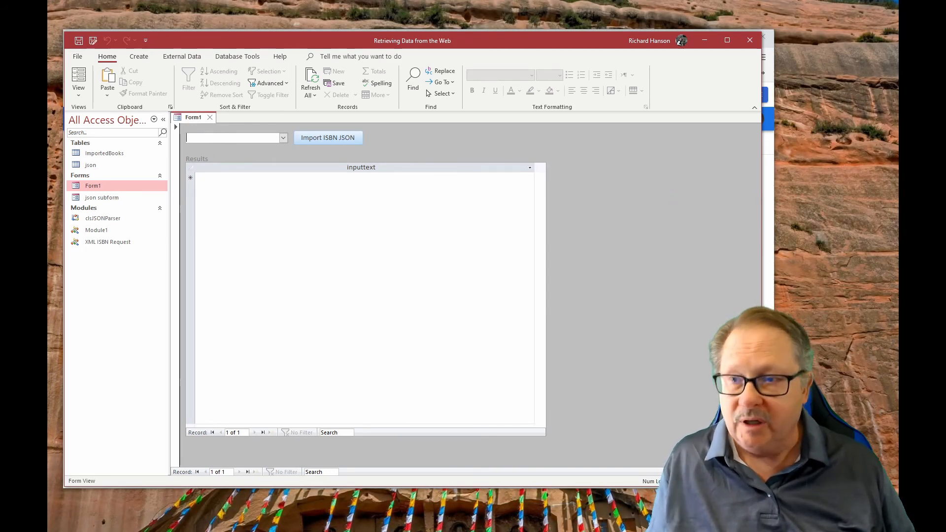
text(9781119514756)
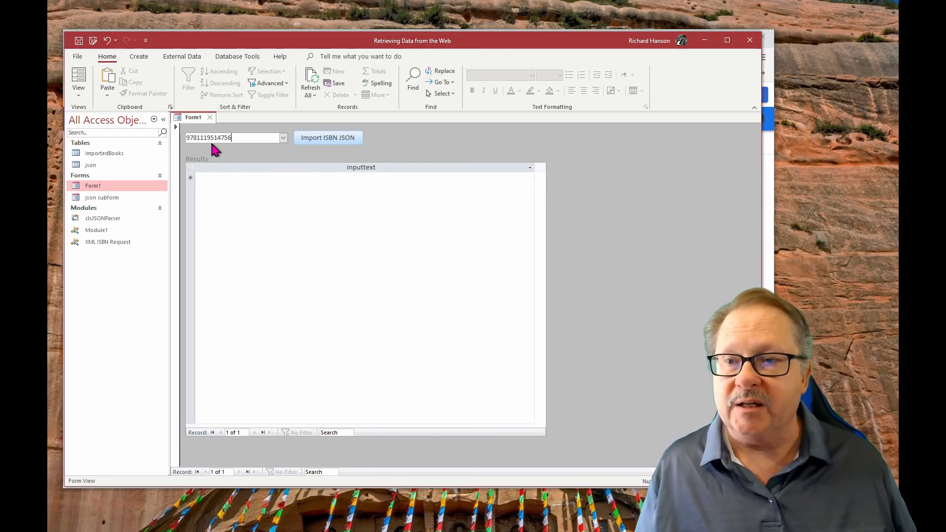
click(327, 138)
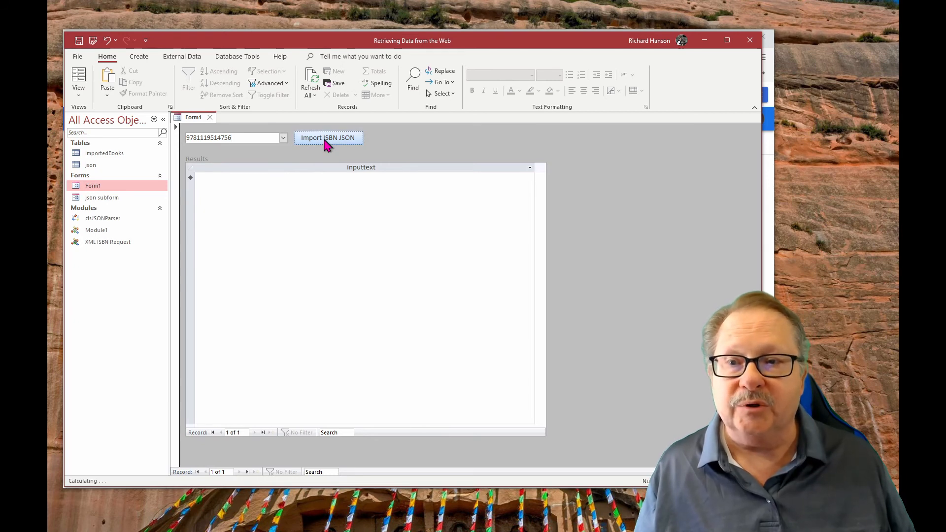
click(327, 138)
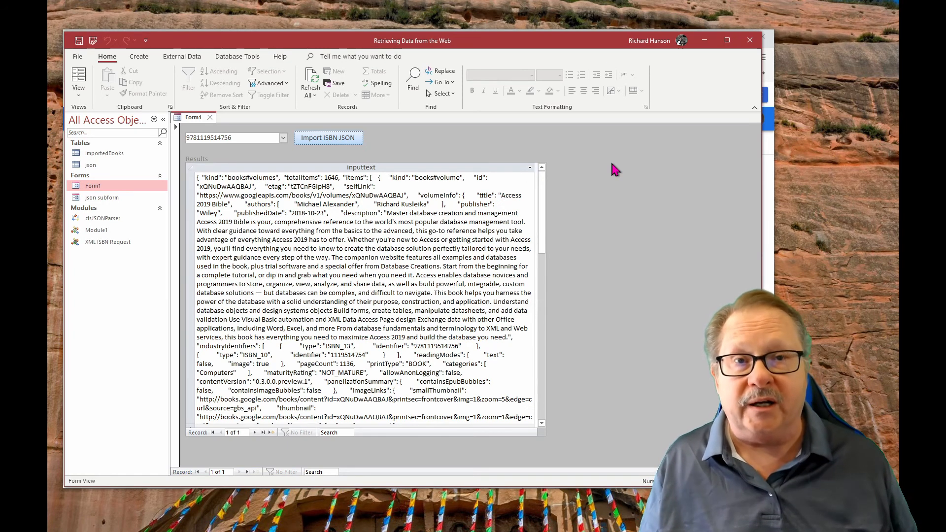
mouse_move(540, 253)
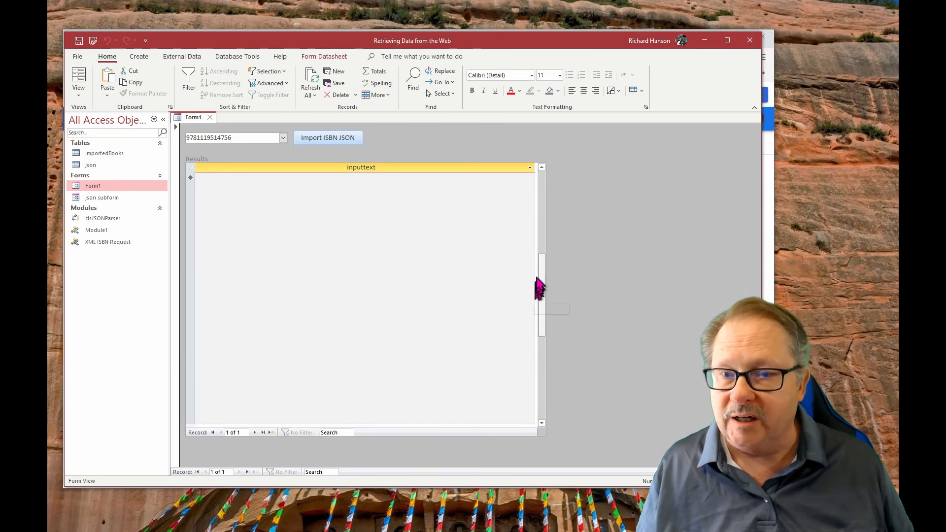
click(327, 137)
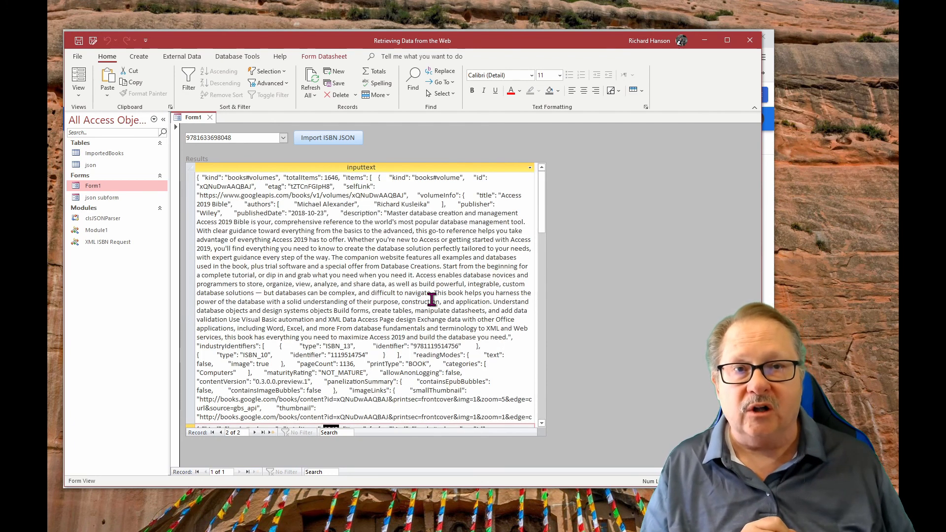
mouse_move(629, 315)
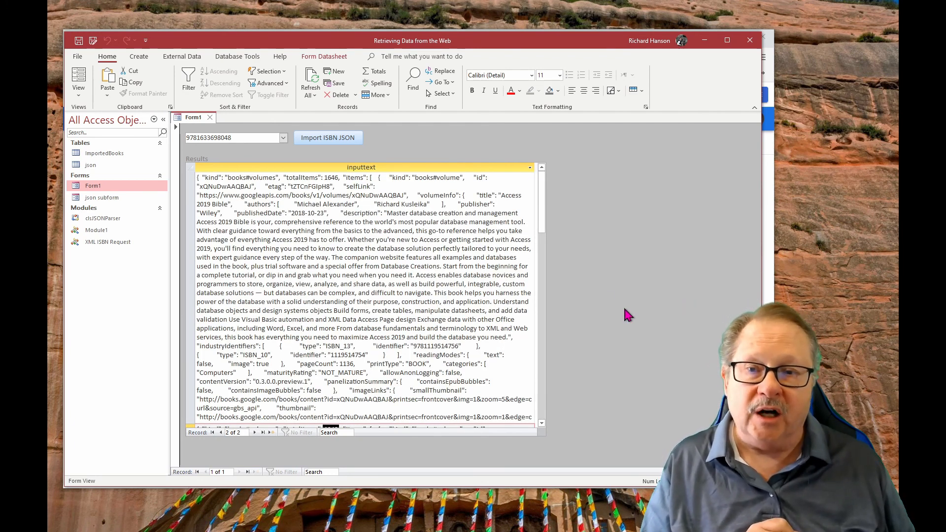